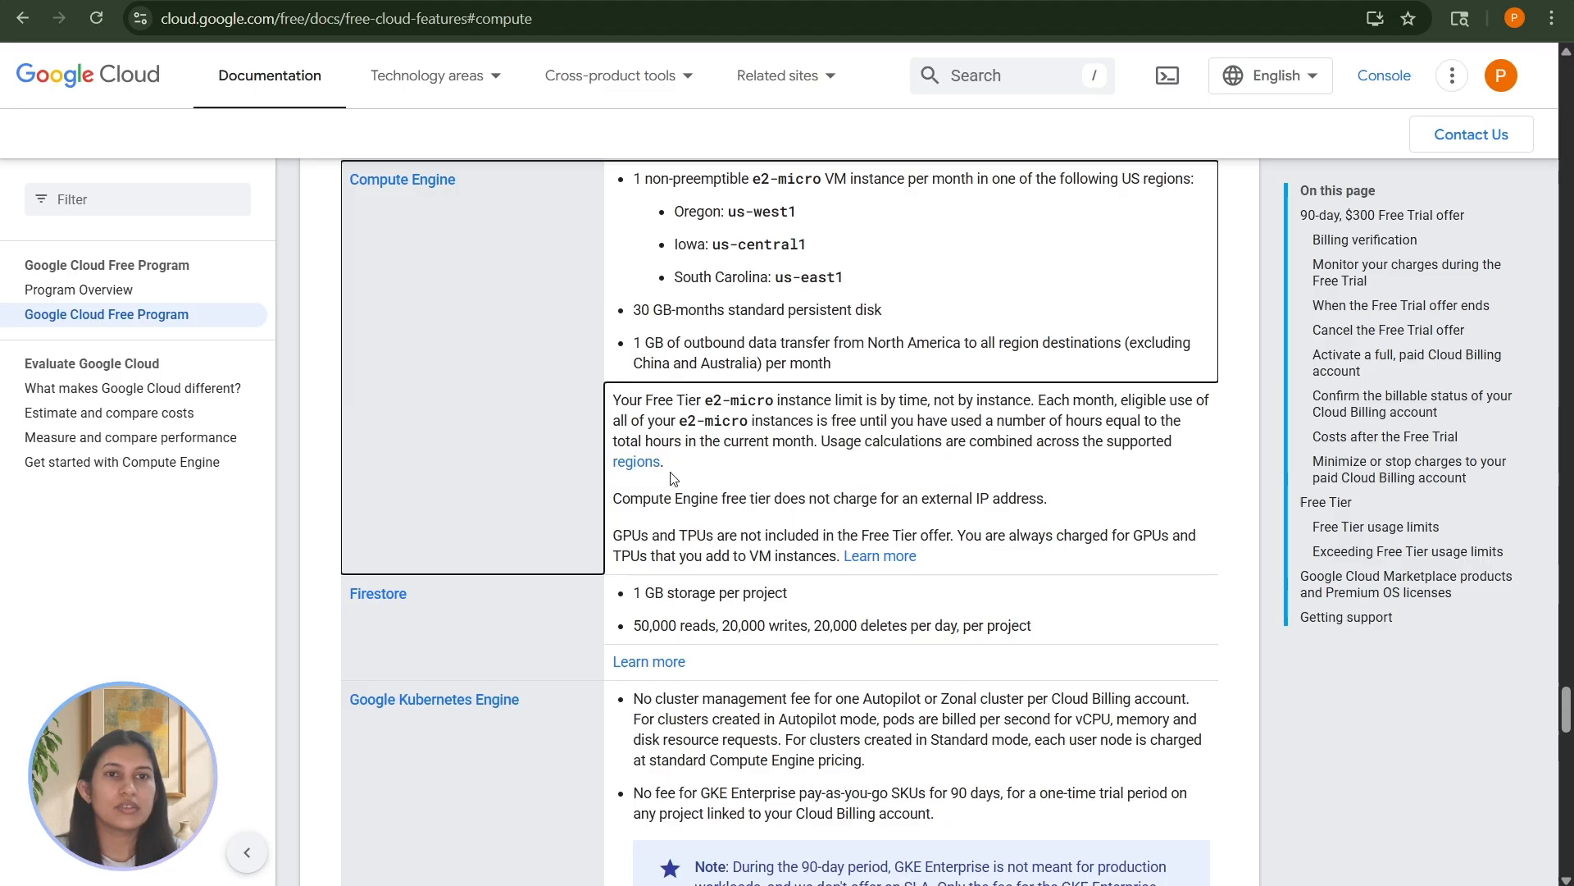
- Review the Free Program page's Compute Engine row, highlighting the e2-micro regions and outbound data allowance
{"action": "scroll", "scroll_direction": "up", "scroll_amount": 3}
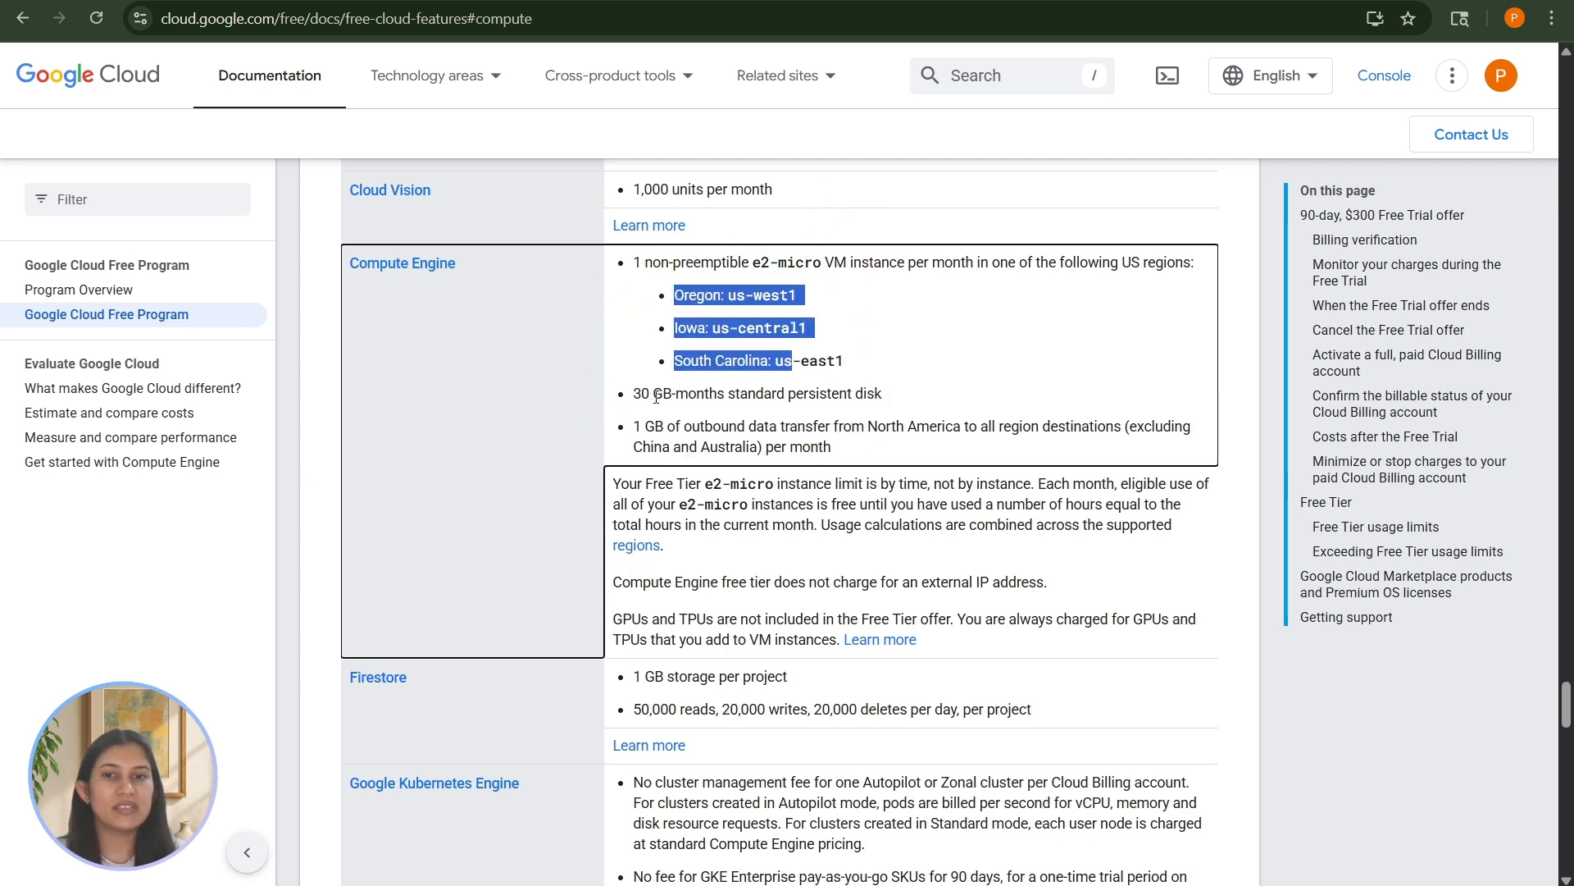
{"action": "scroll", "scroll_direction": "up", "scroll_amount": 3}
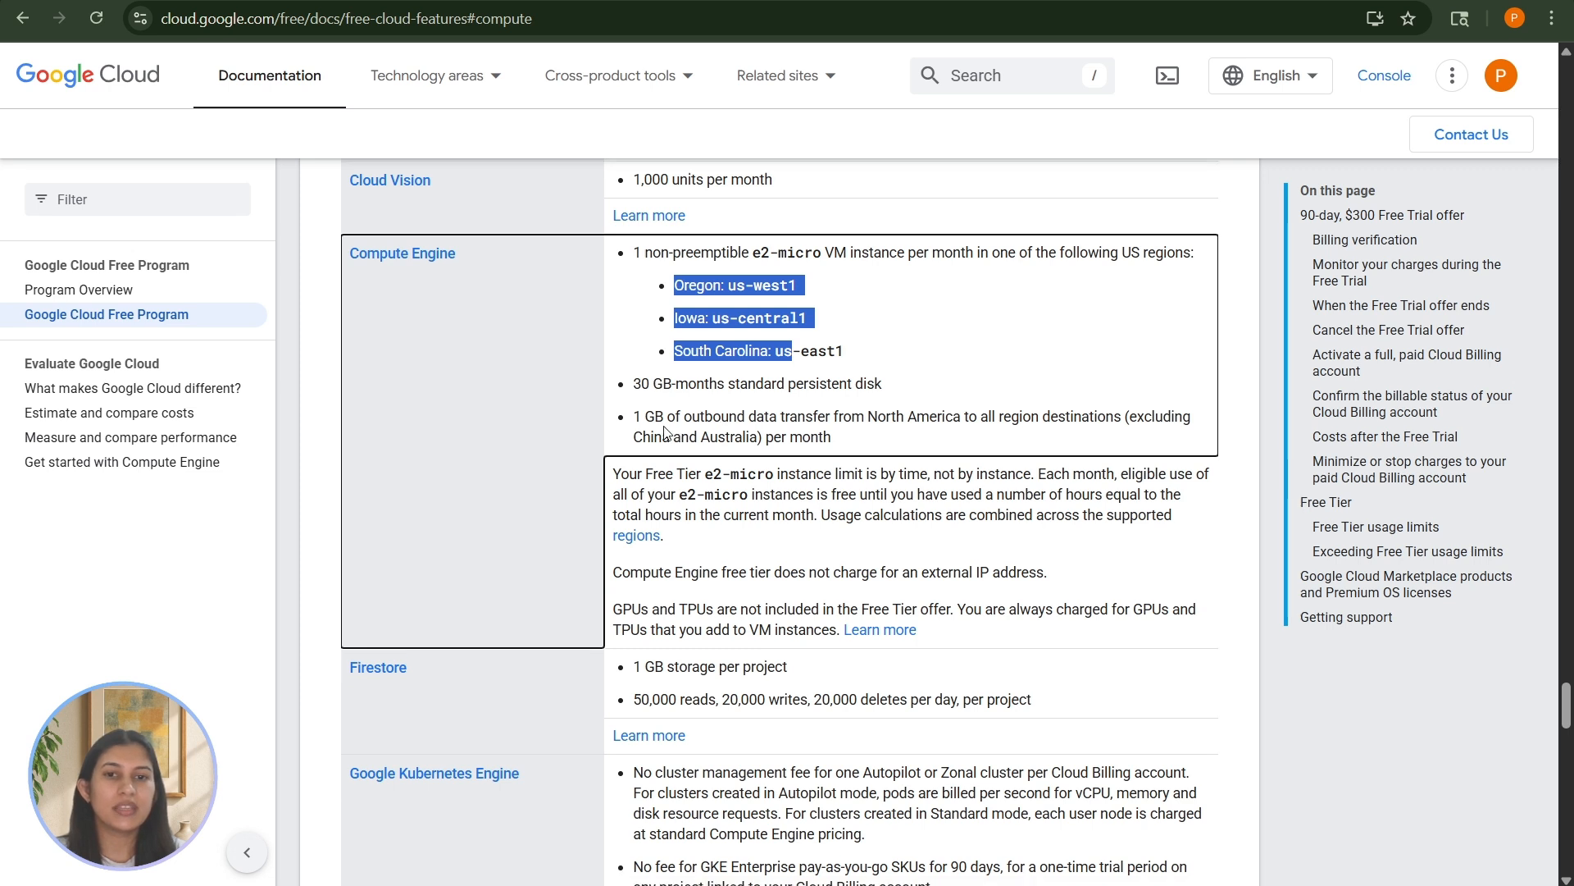
{"action": "double_click", "coordinate": [811, 414]}
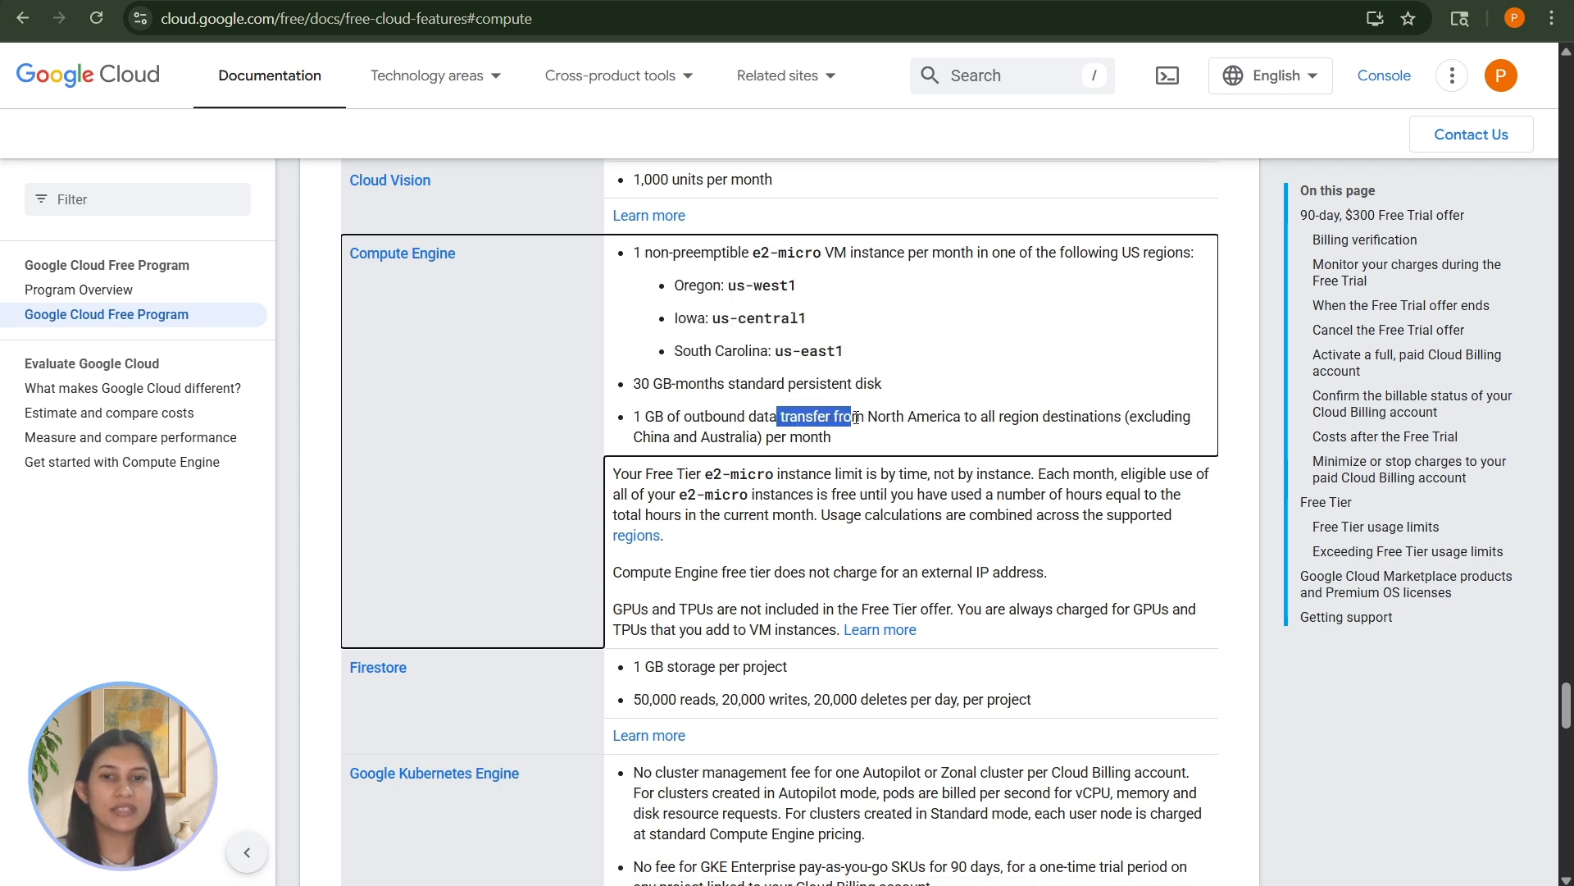
{"action": "scroll", "scroll_direction": "down", "scroll_amount": 3}
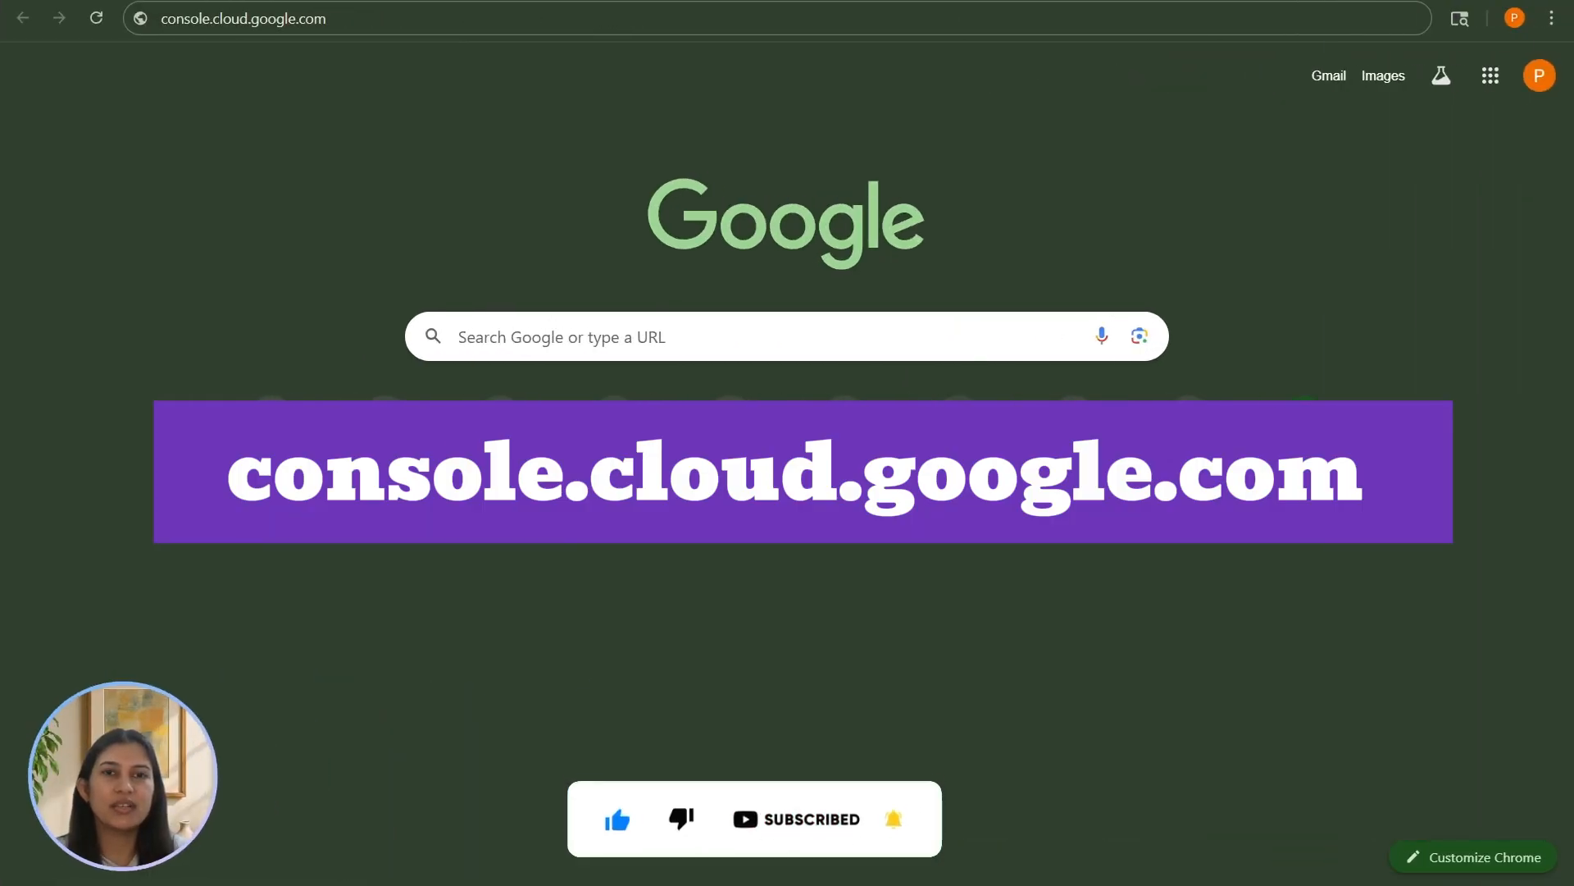
- Confirm the n8n-setup project and search 'compute' to reach Compute Engine
{"action": "left_click", "coordinate": [241, 18]}
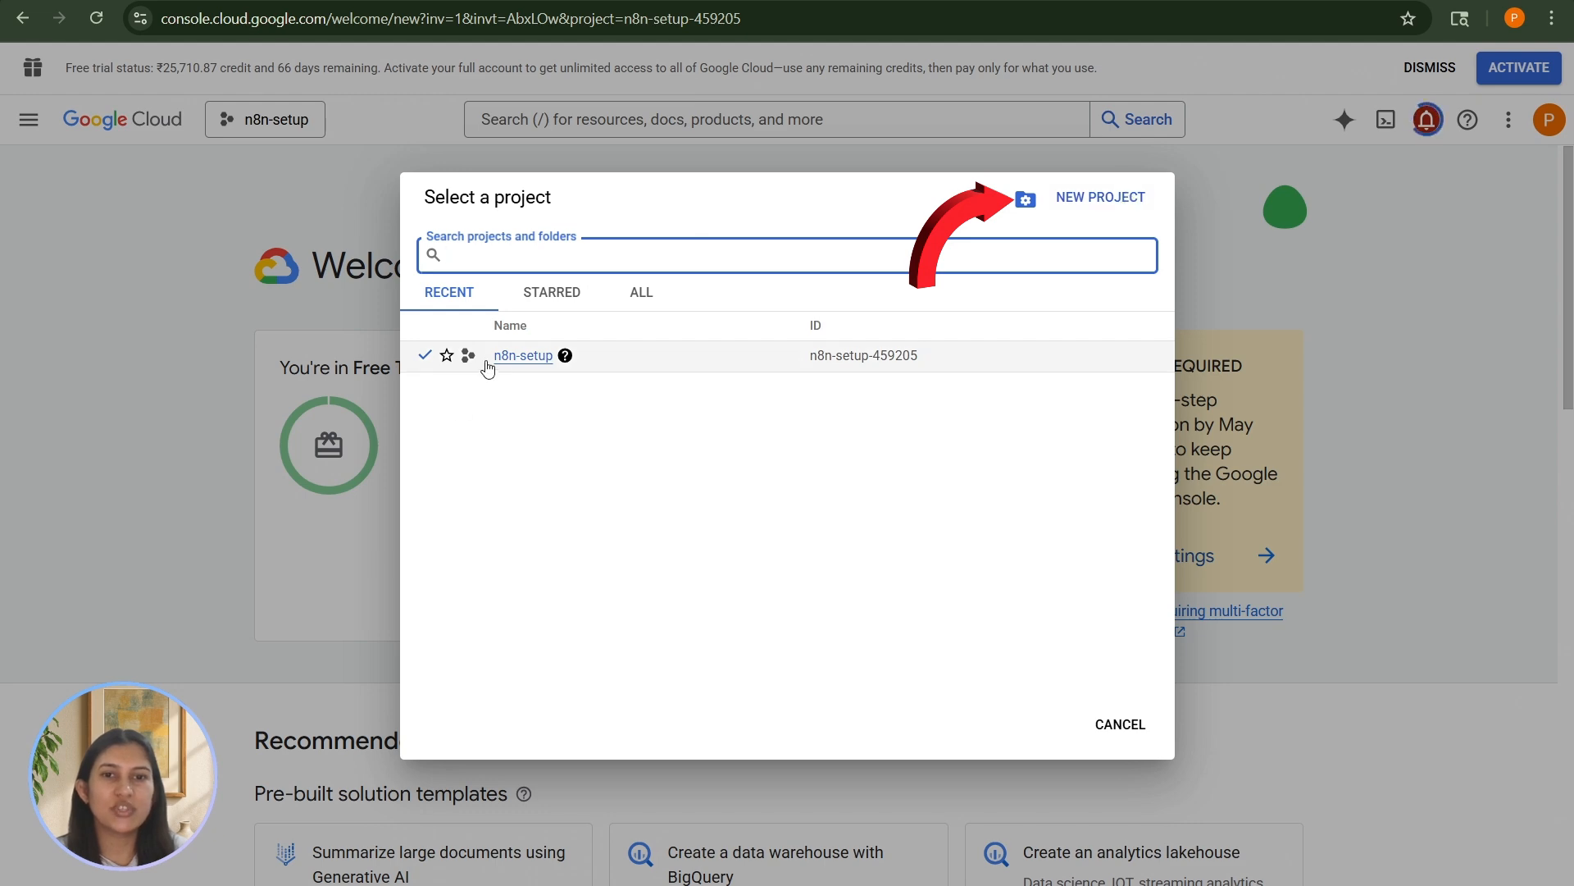
{"action": "type", "text": "compute"}
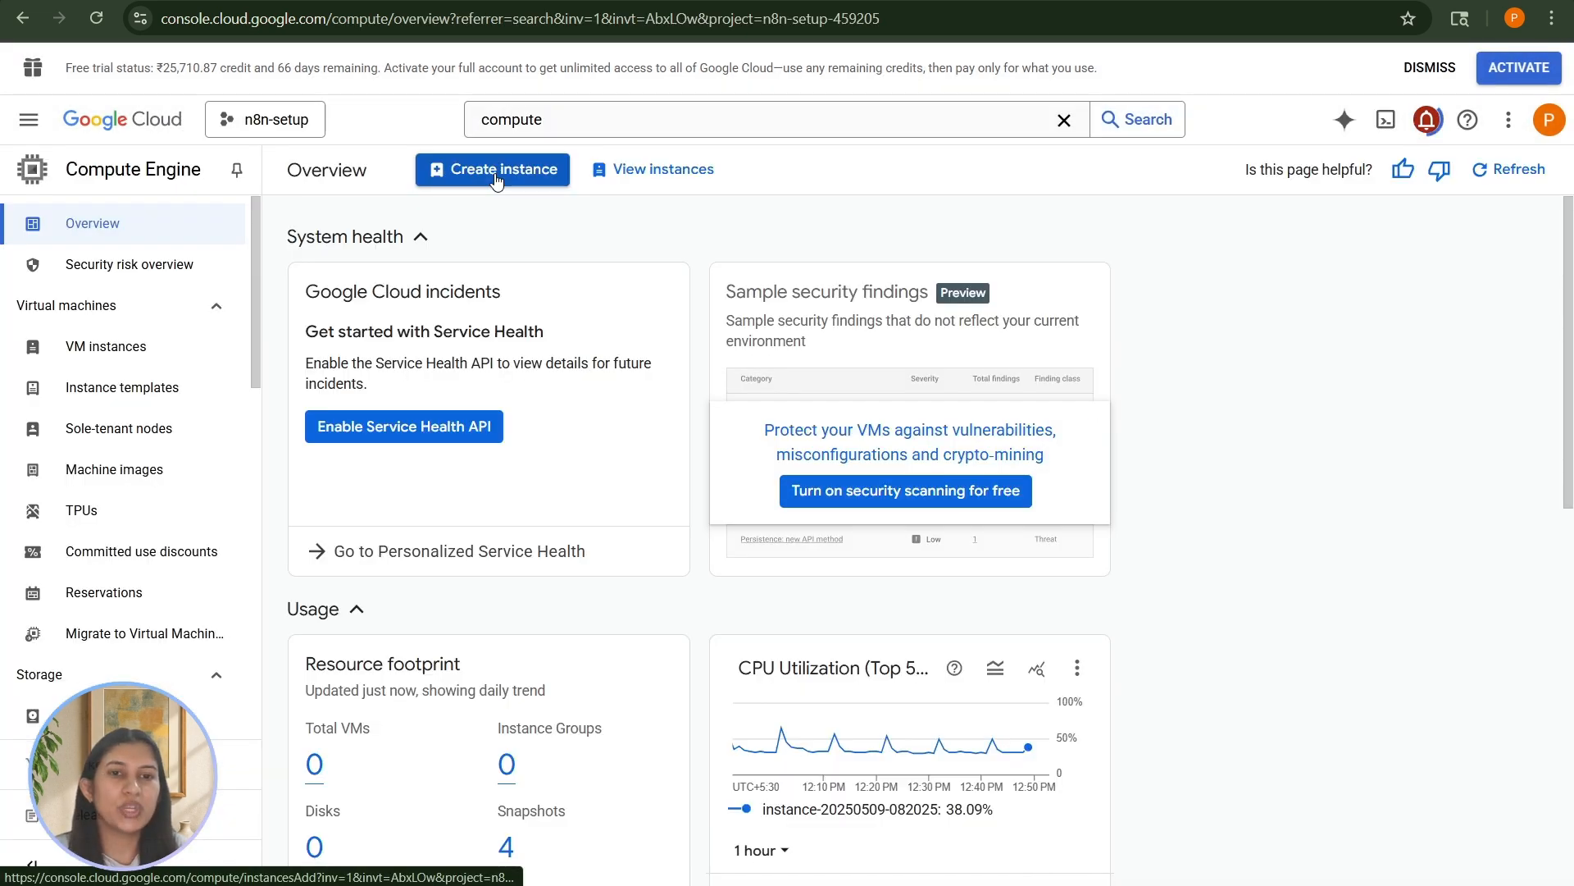
- Begin a new VM instance and choose the us-west1 (Oregon) region
{"action": "left_click", "coordinate": [492, 169]}
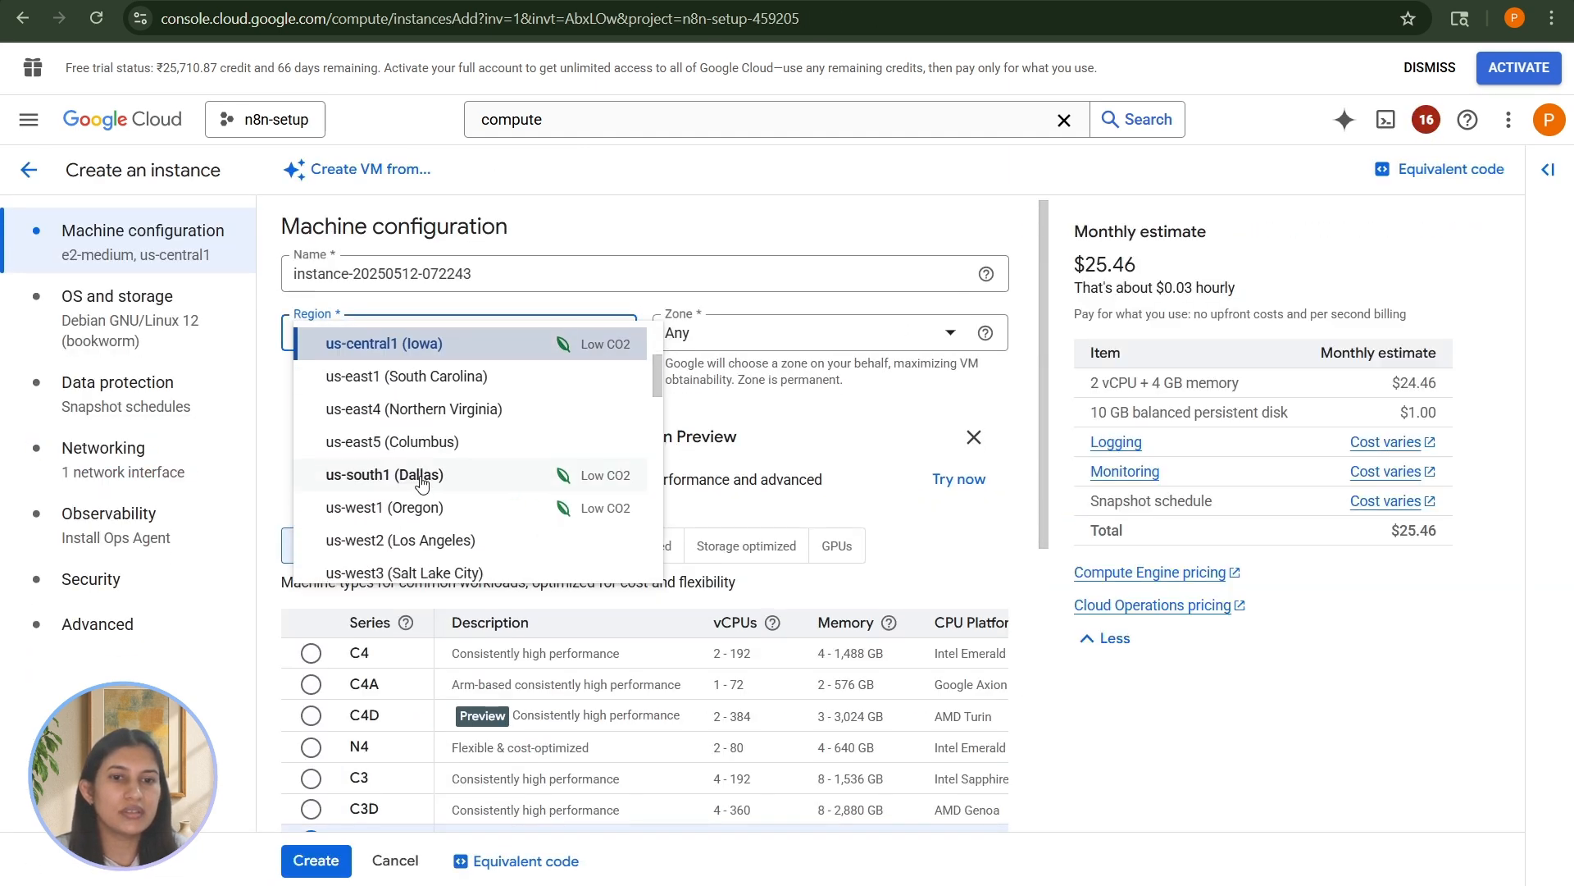
{"action": "left_click", "coordinate": [379, 507]}
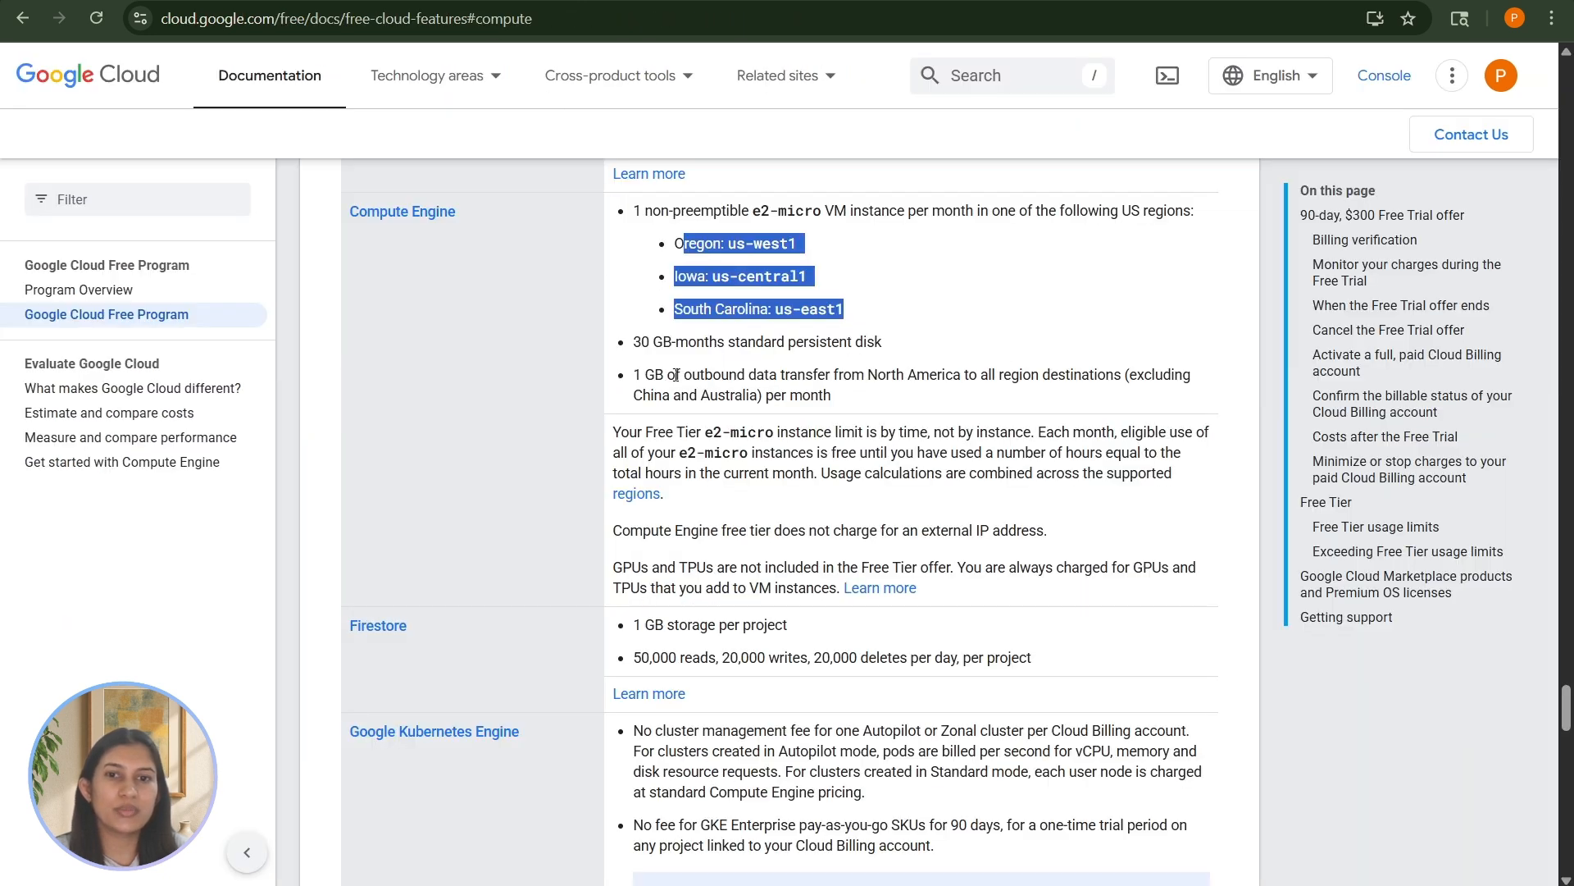
{"action": "mouse_move", "coordinate": [710, 431]}
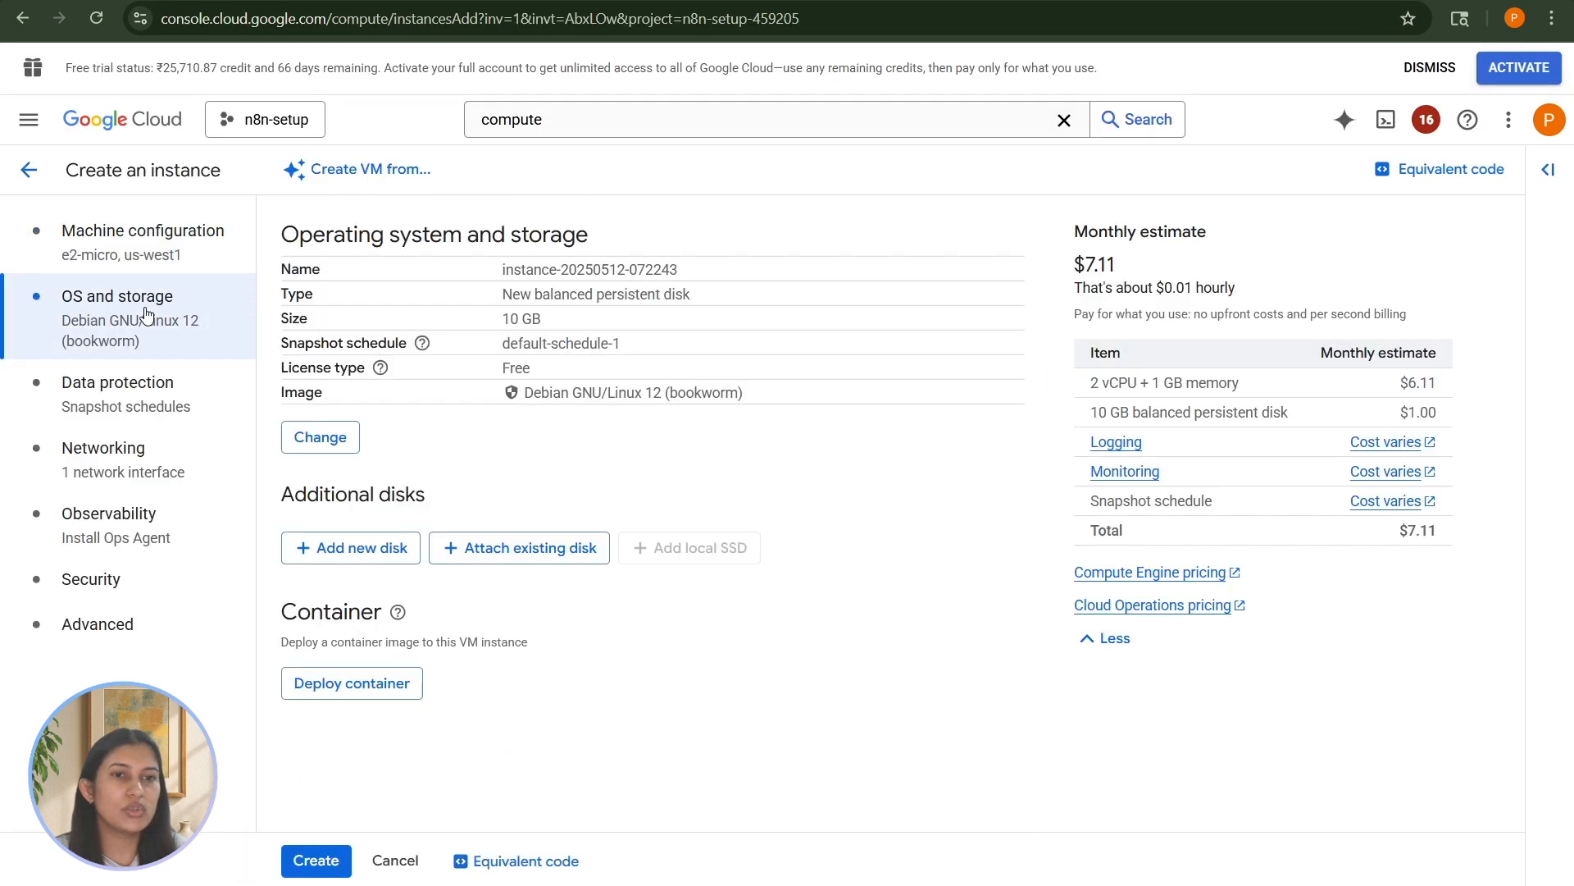
{"action": "mouse_move", "coordinate": [522, 234]}
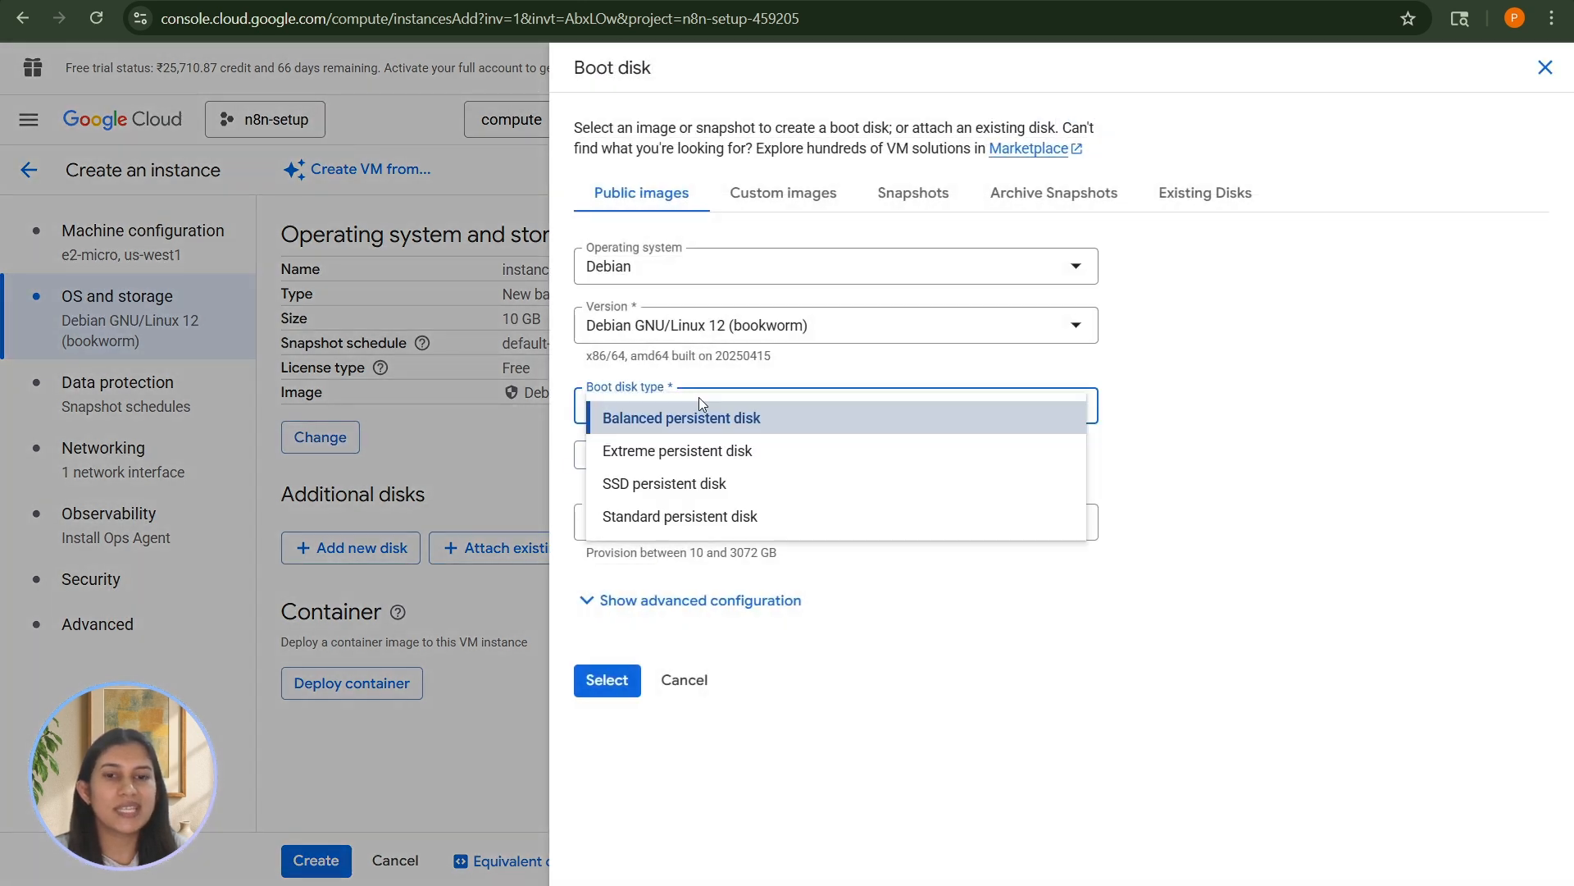
- Use a 30 GB standard persistent boot disk, allow HTTP/HTTPS traffic, and create the VM
{"action": "left_click", "coordinate": [679, 517]}
{"action": "type", "text": "30"}
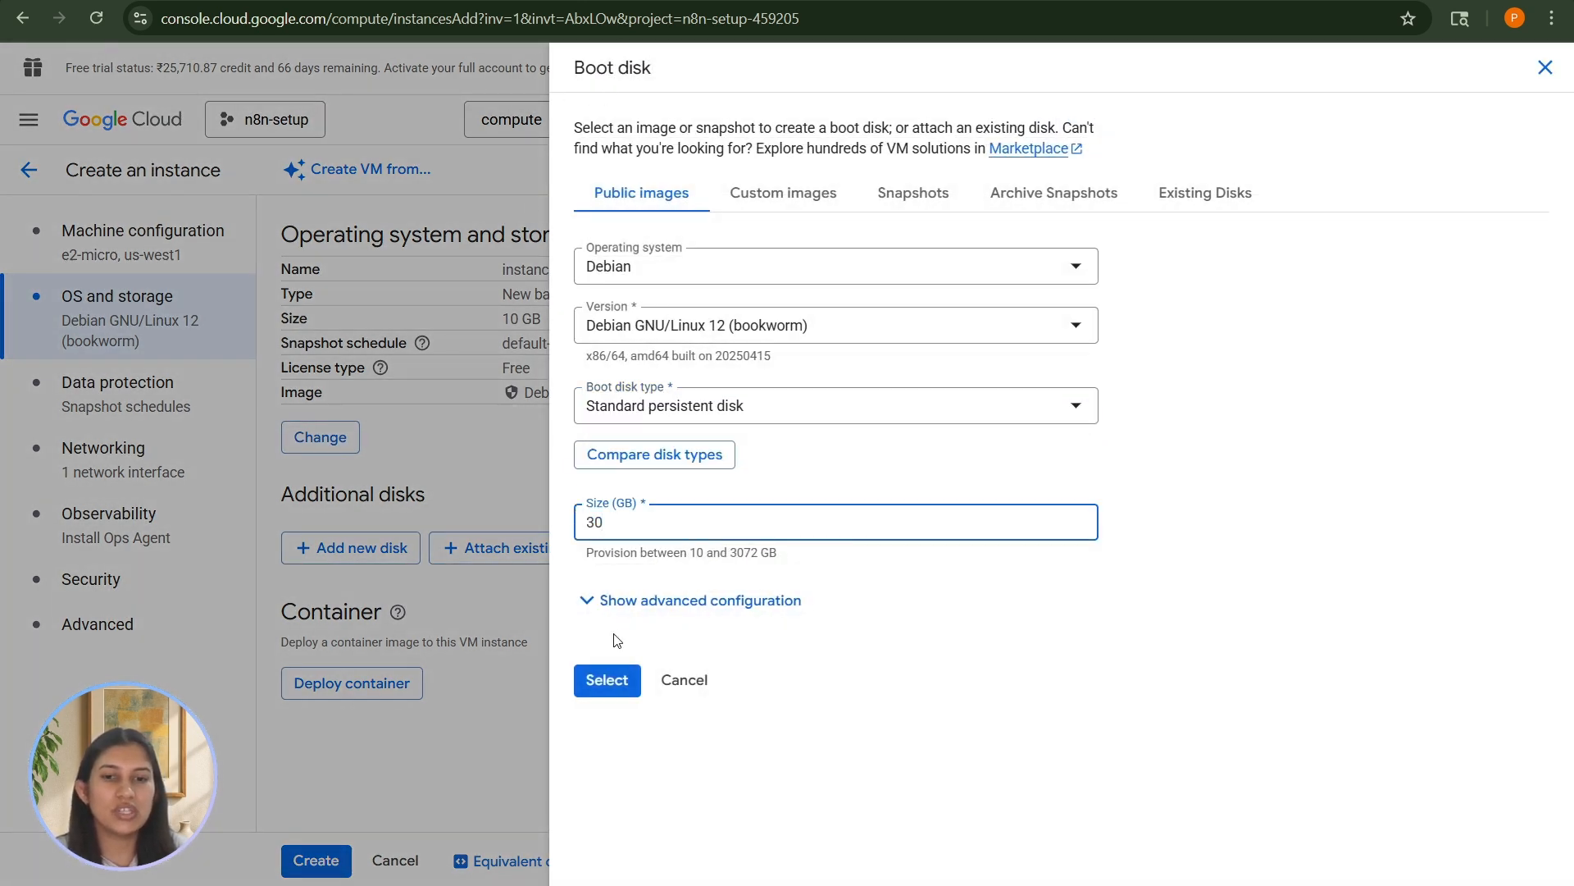
{"action": "left_click", "coordinate": [607, 679]}
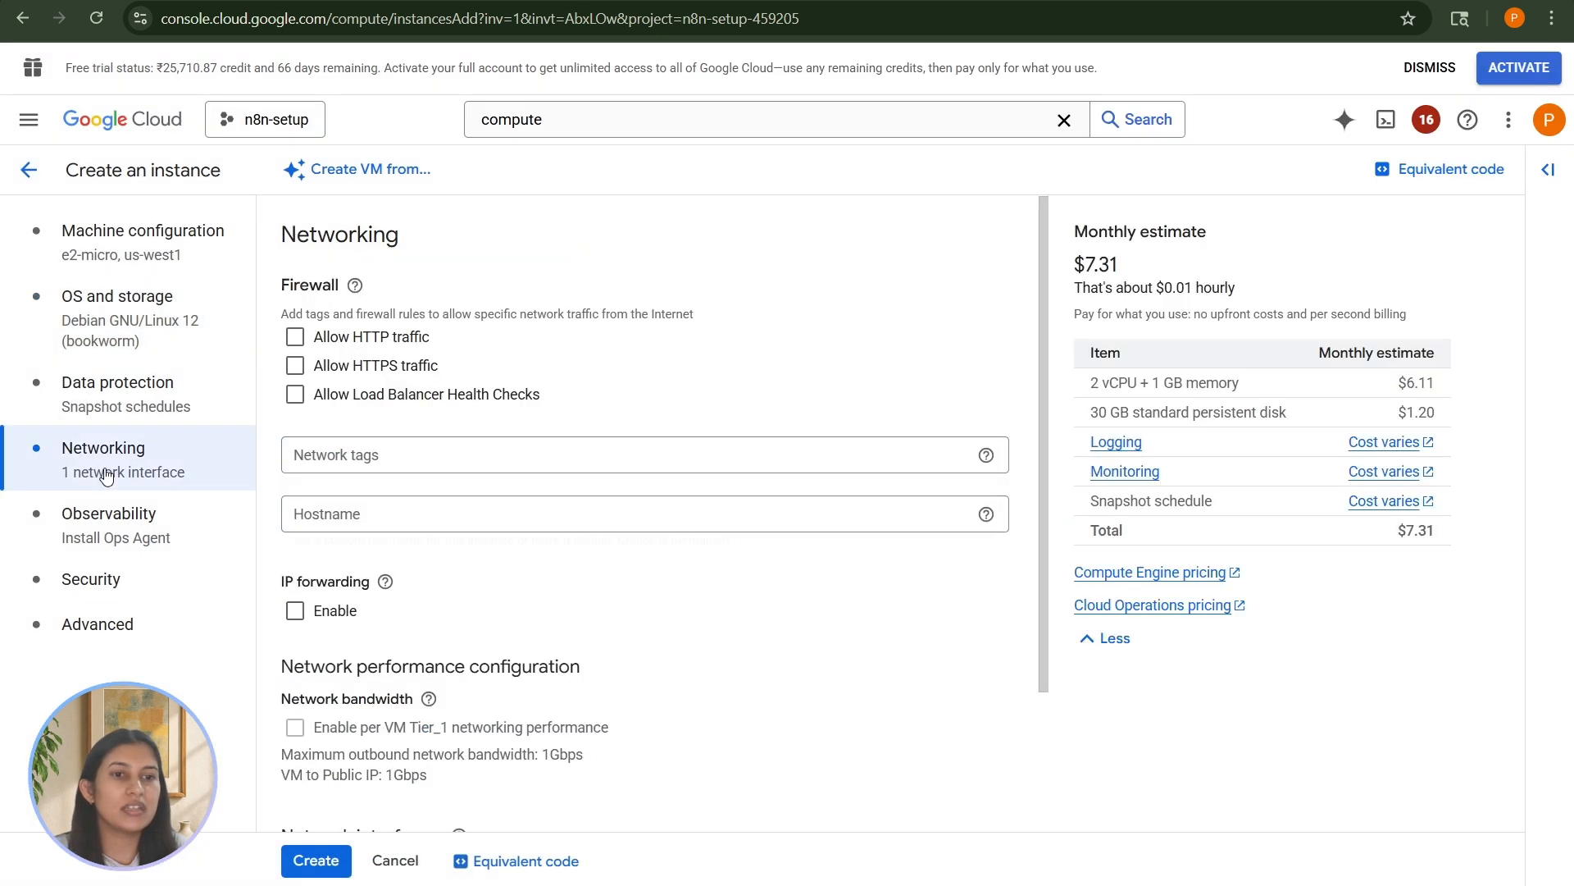
{"action": "left_click", "coordinate": [296, 394]}
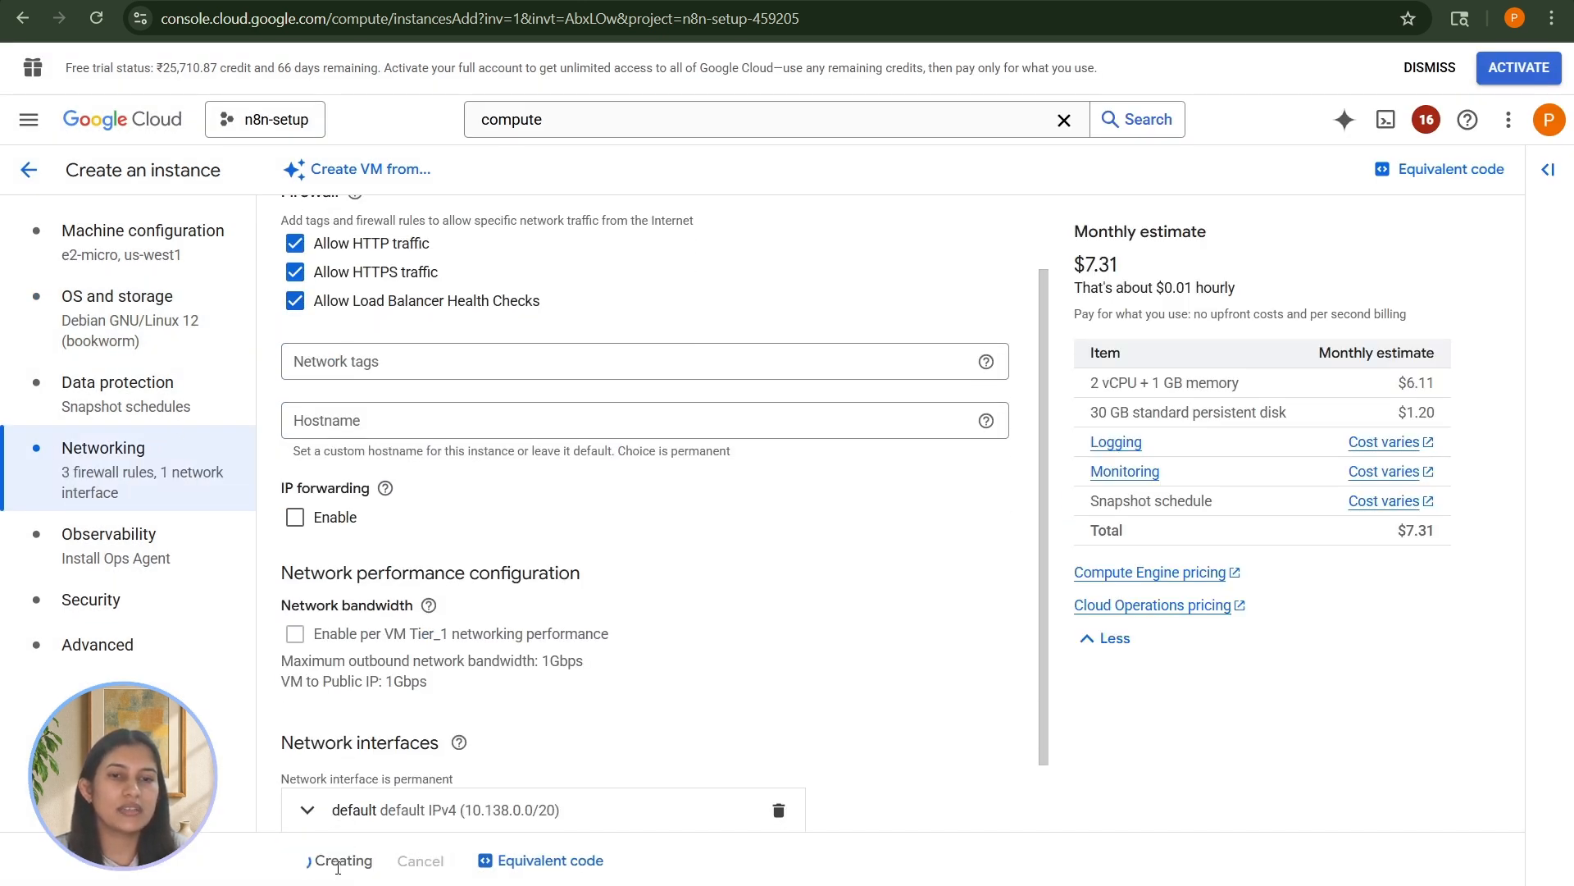
{"action": "left_click", "coordinate": [344, 861]}
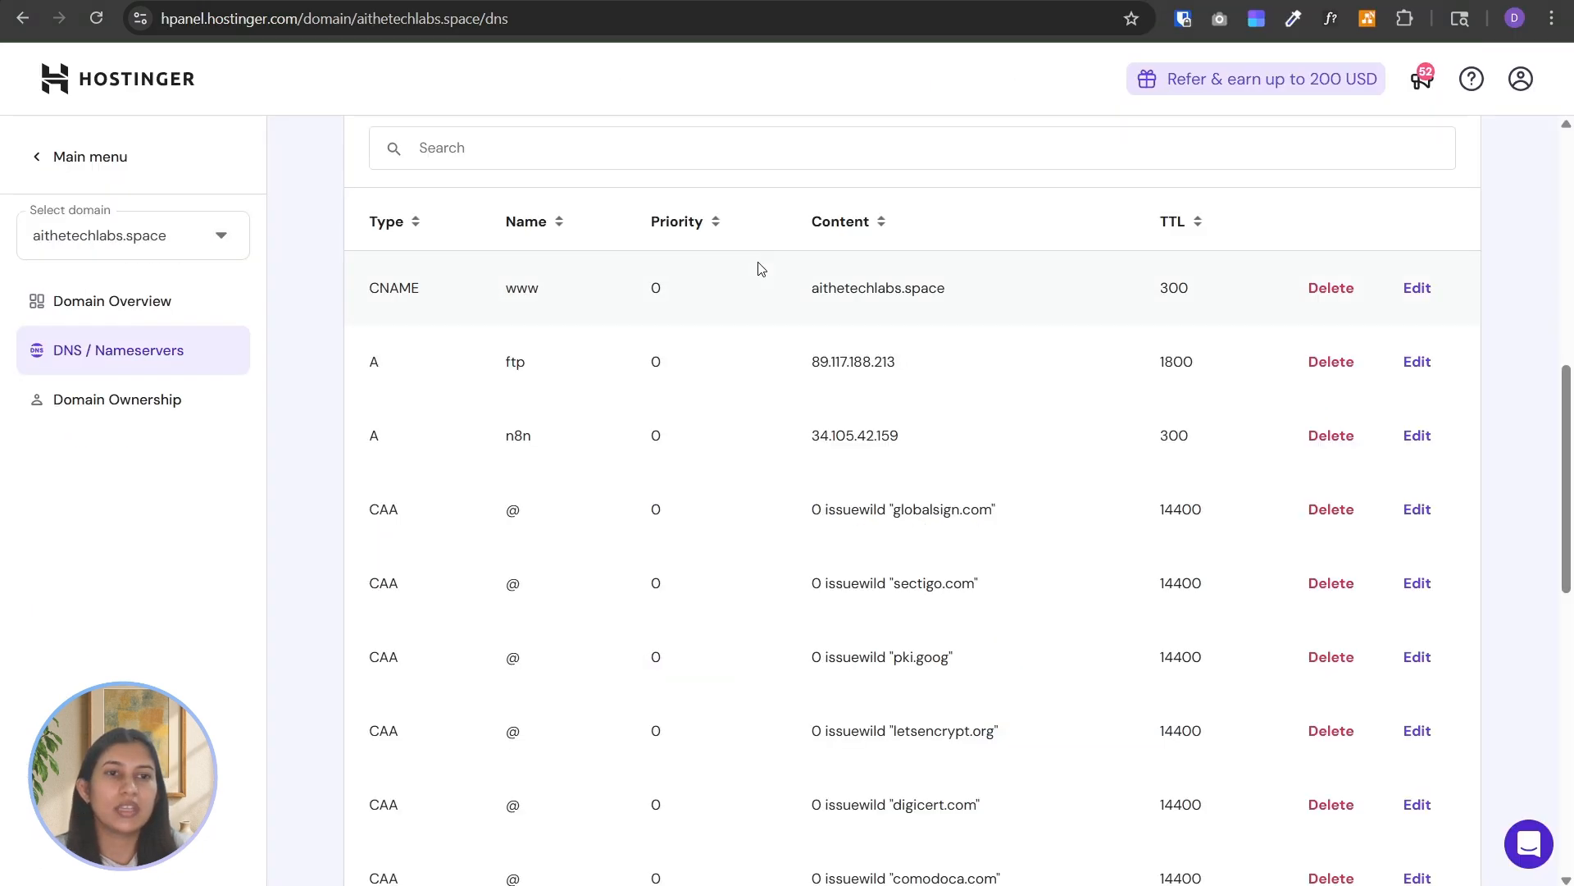
{"action": "mouse_move", "coordinate": [143, 58]}
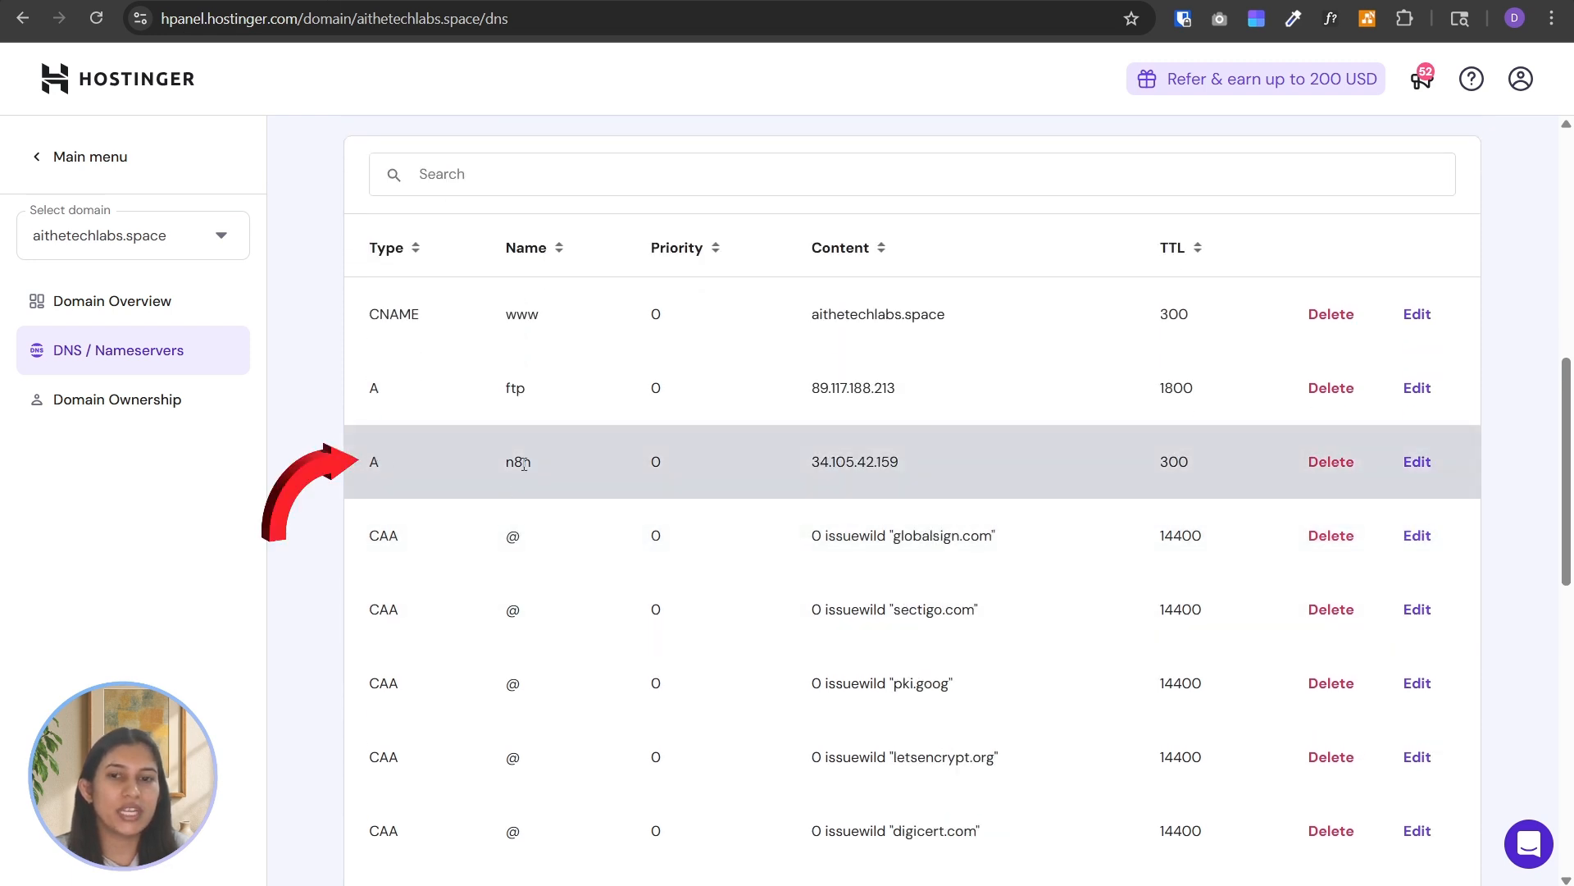
{"action": "mouse_move", "coordinate": [1461, 553]}
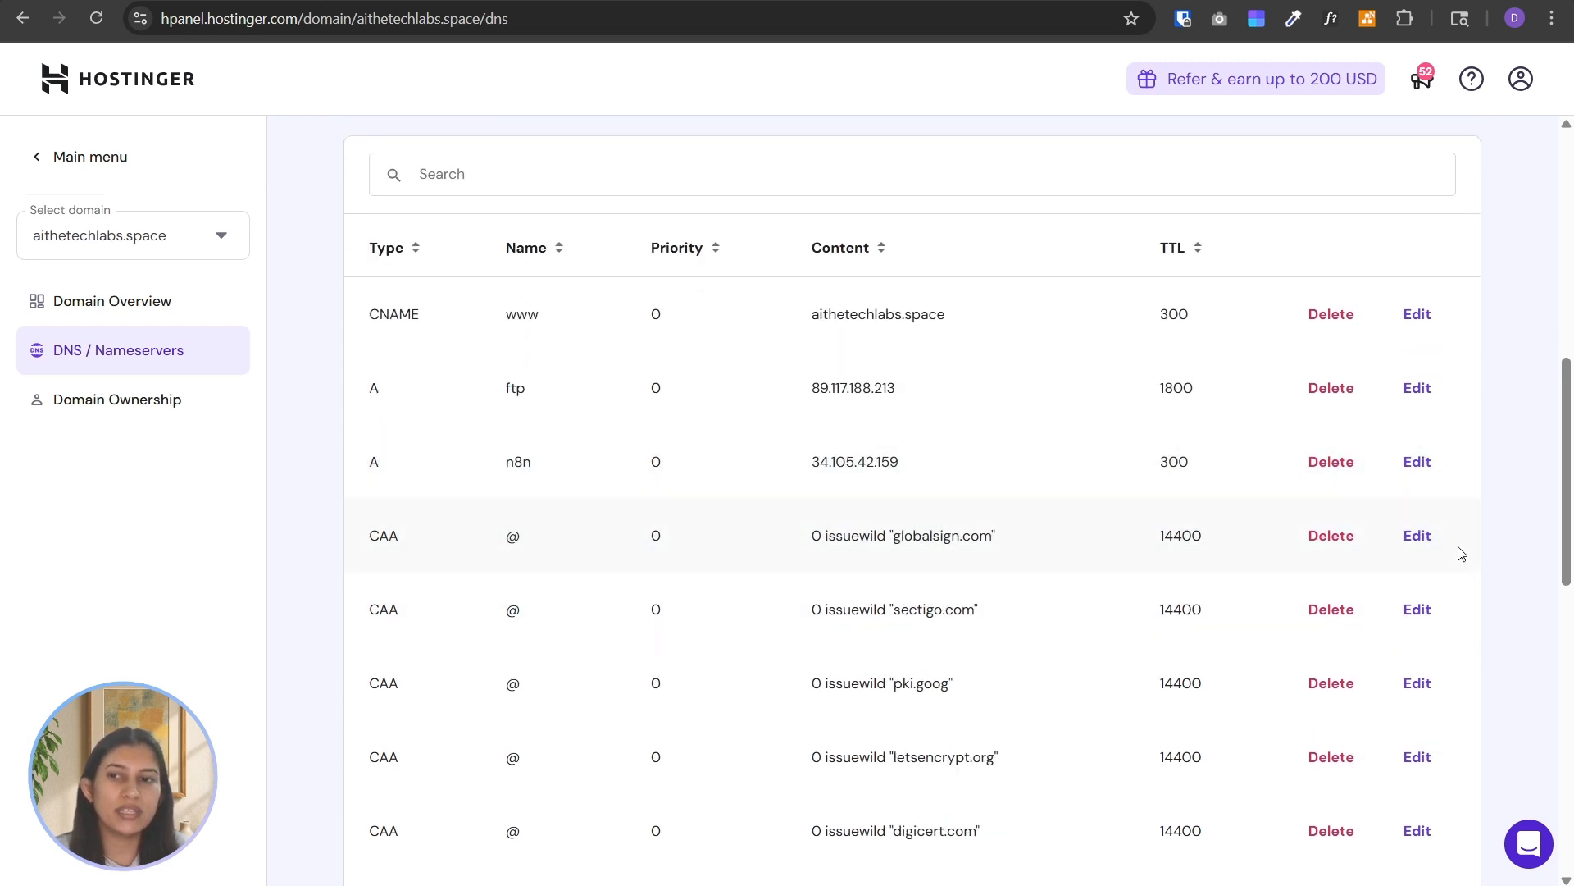
{"action": "left_click", "coordinate": [1417, 461]}
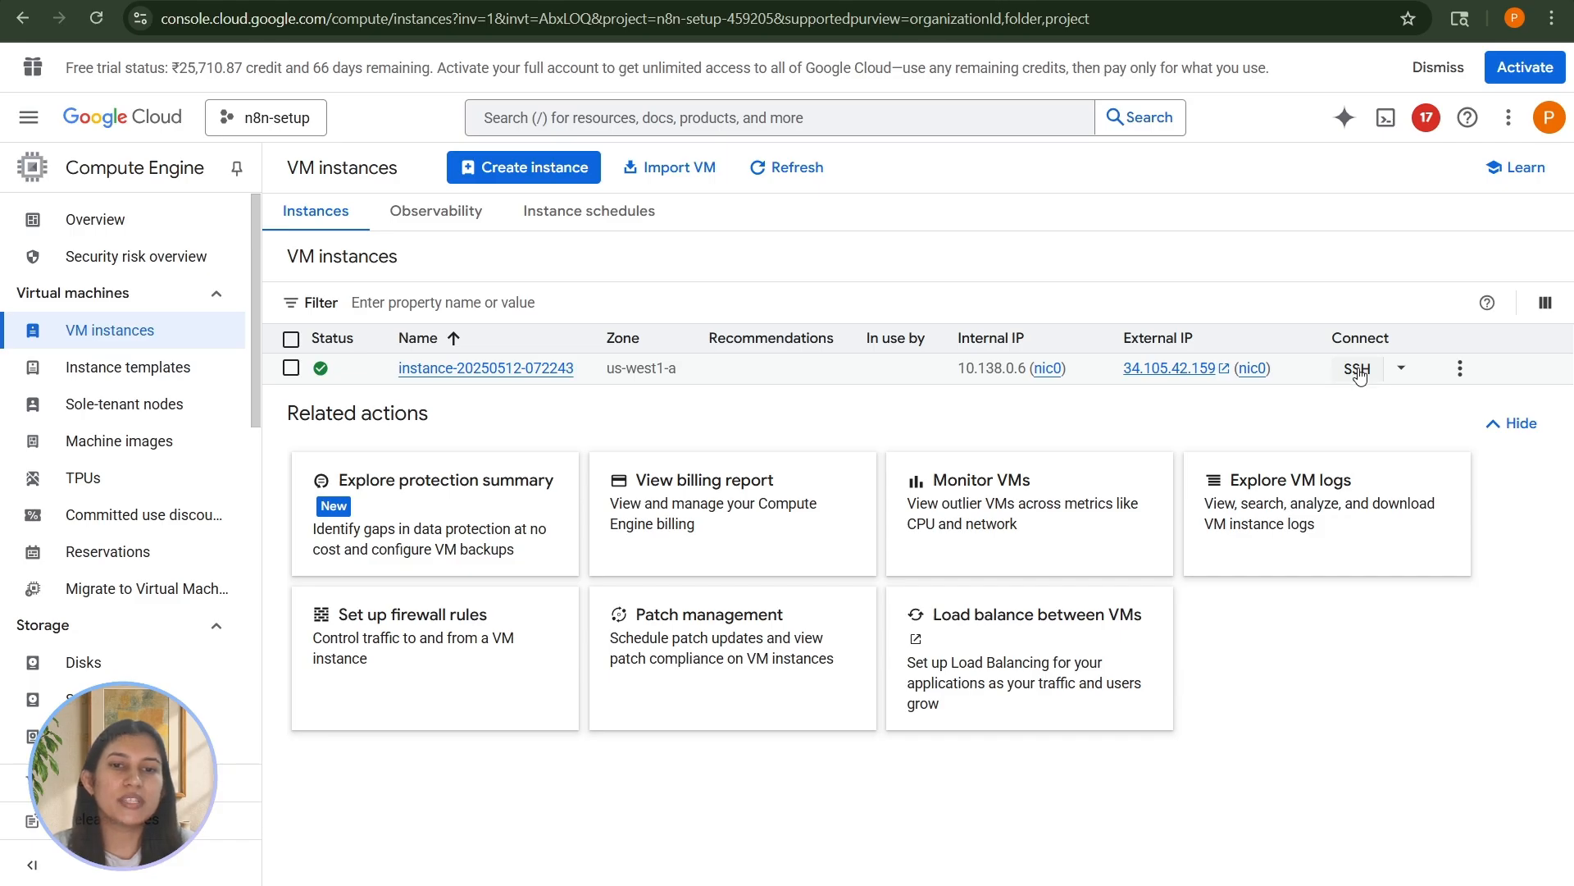
- Start an SSH-in-browser session on the new VM instance
{"action": "left_click", "coordinate": [1356, 369]}
{"action": "type", "text": "vi"}
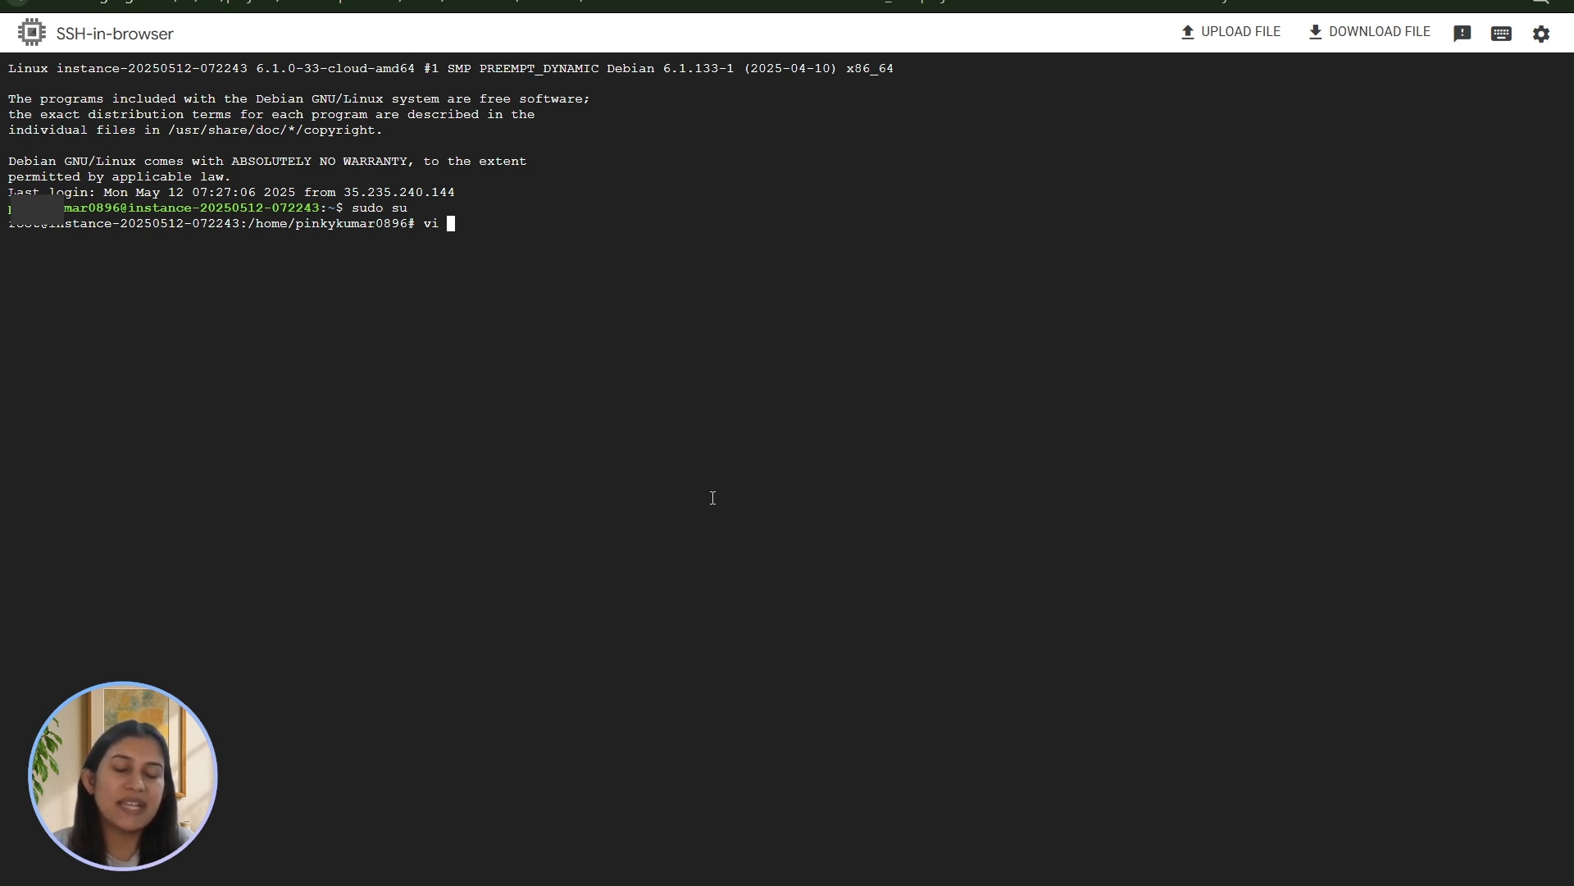
- Edit install_one_shot.sh and run it with domain n8n.aithetechlabs.space and the owner email
{"action": "key", "text": "Return"}
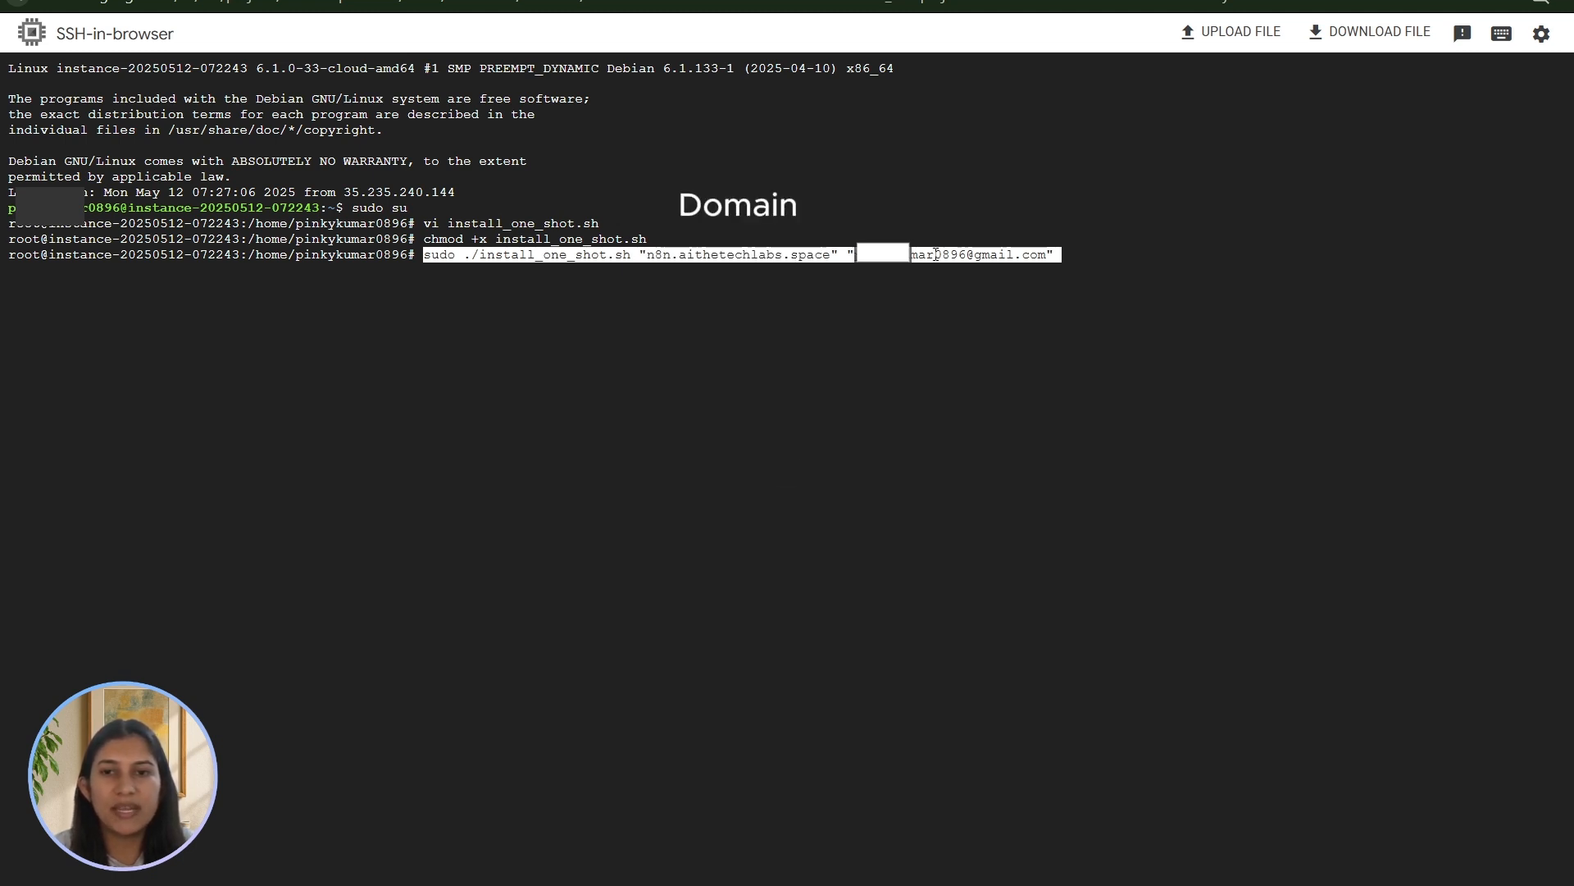
{"action": "key", "text": "Return"}
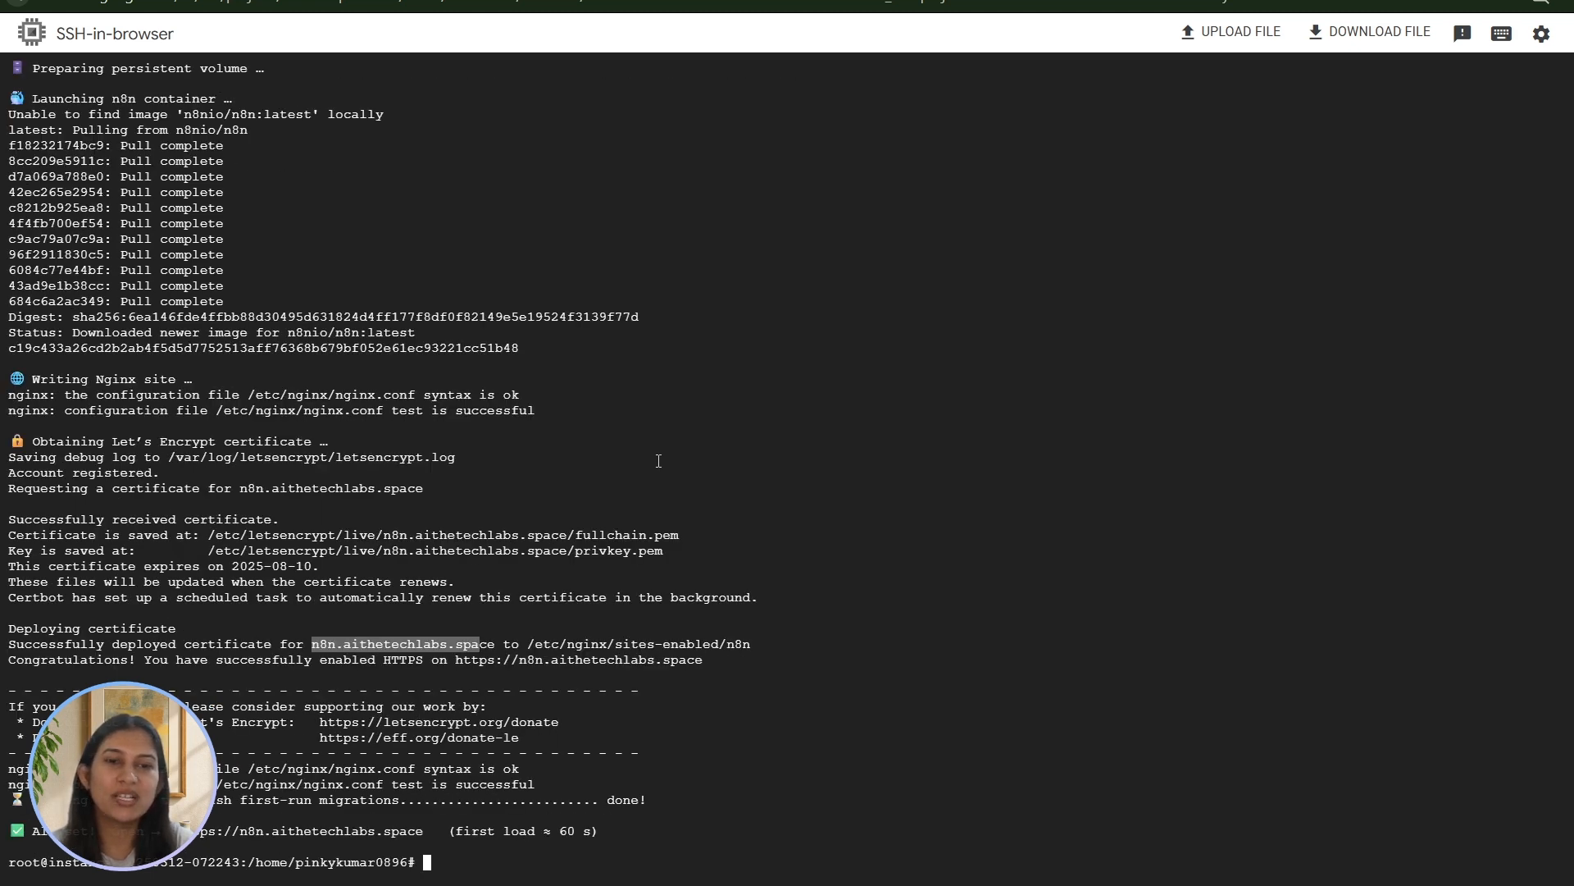
{"action": "key", "text": "ctrl+c"}
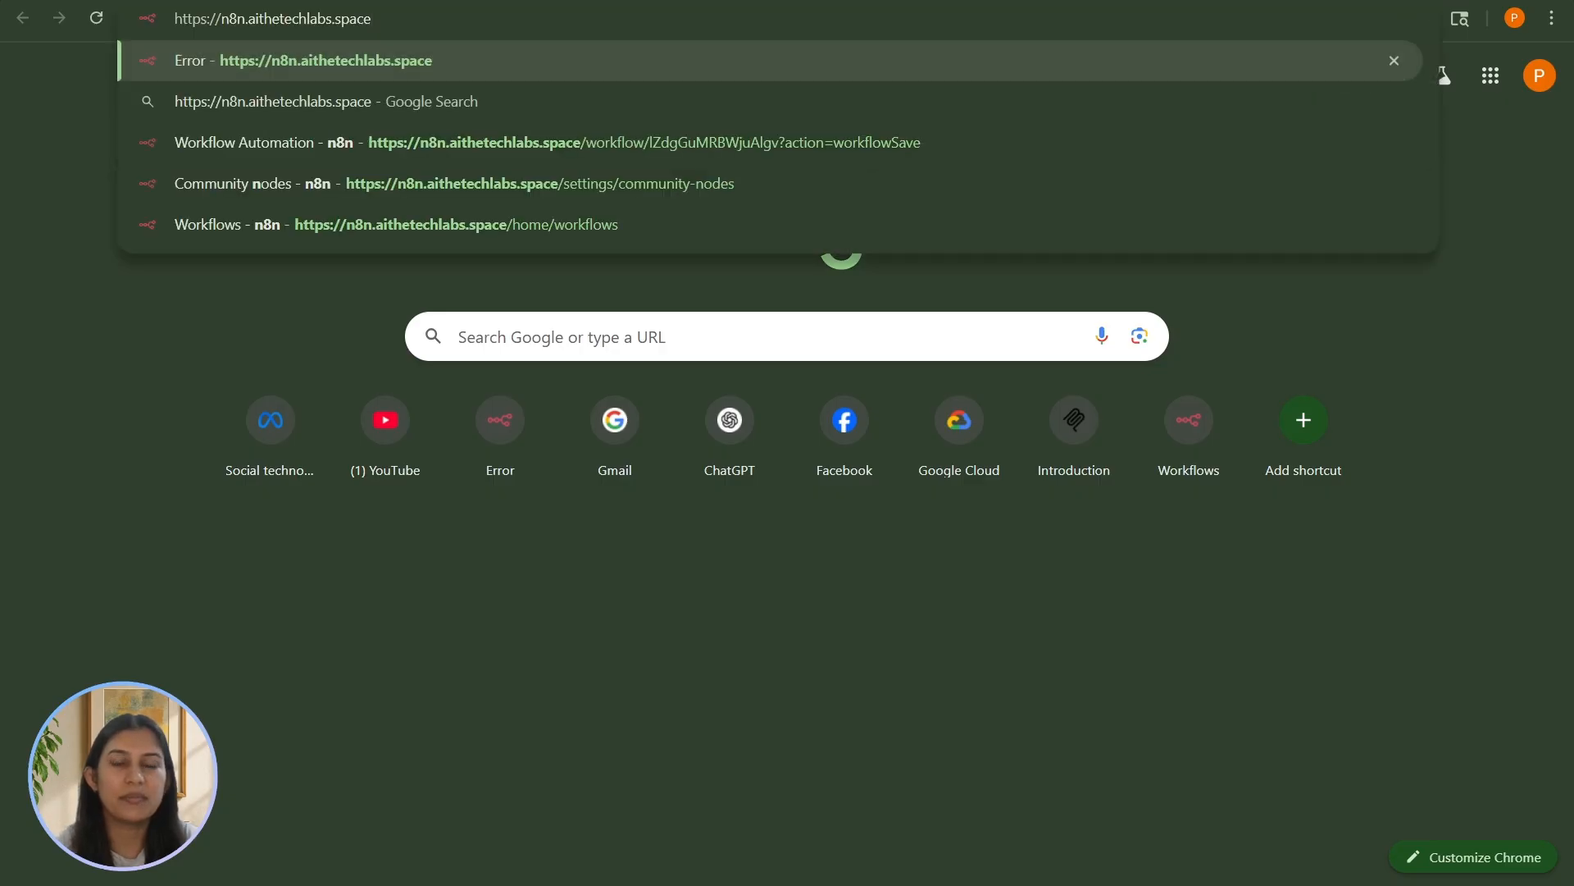
- Visit n8n.aithetechlabs.space and submit the owner account email and details
{"action": "left_click", "coordinate": [324, 61]}
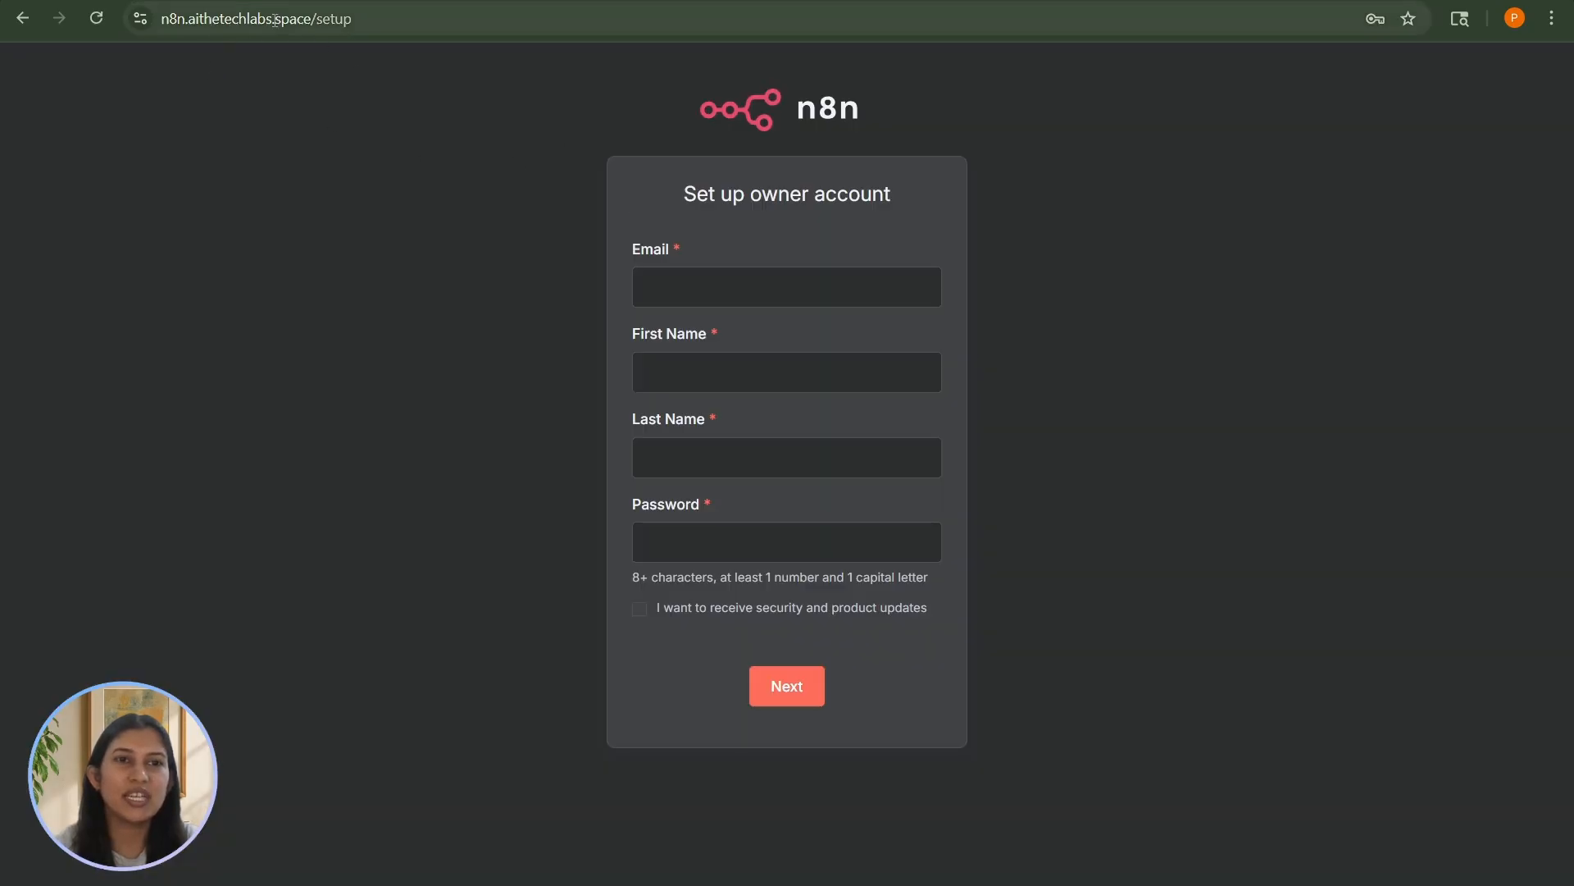
{"action": "left_click", "coordinate": [786, 285]}
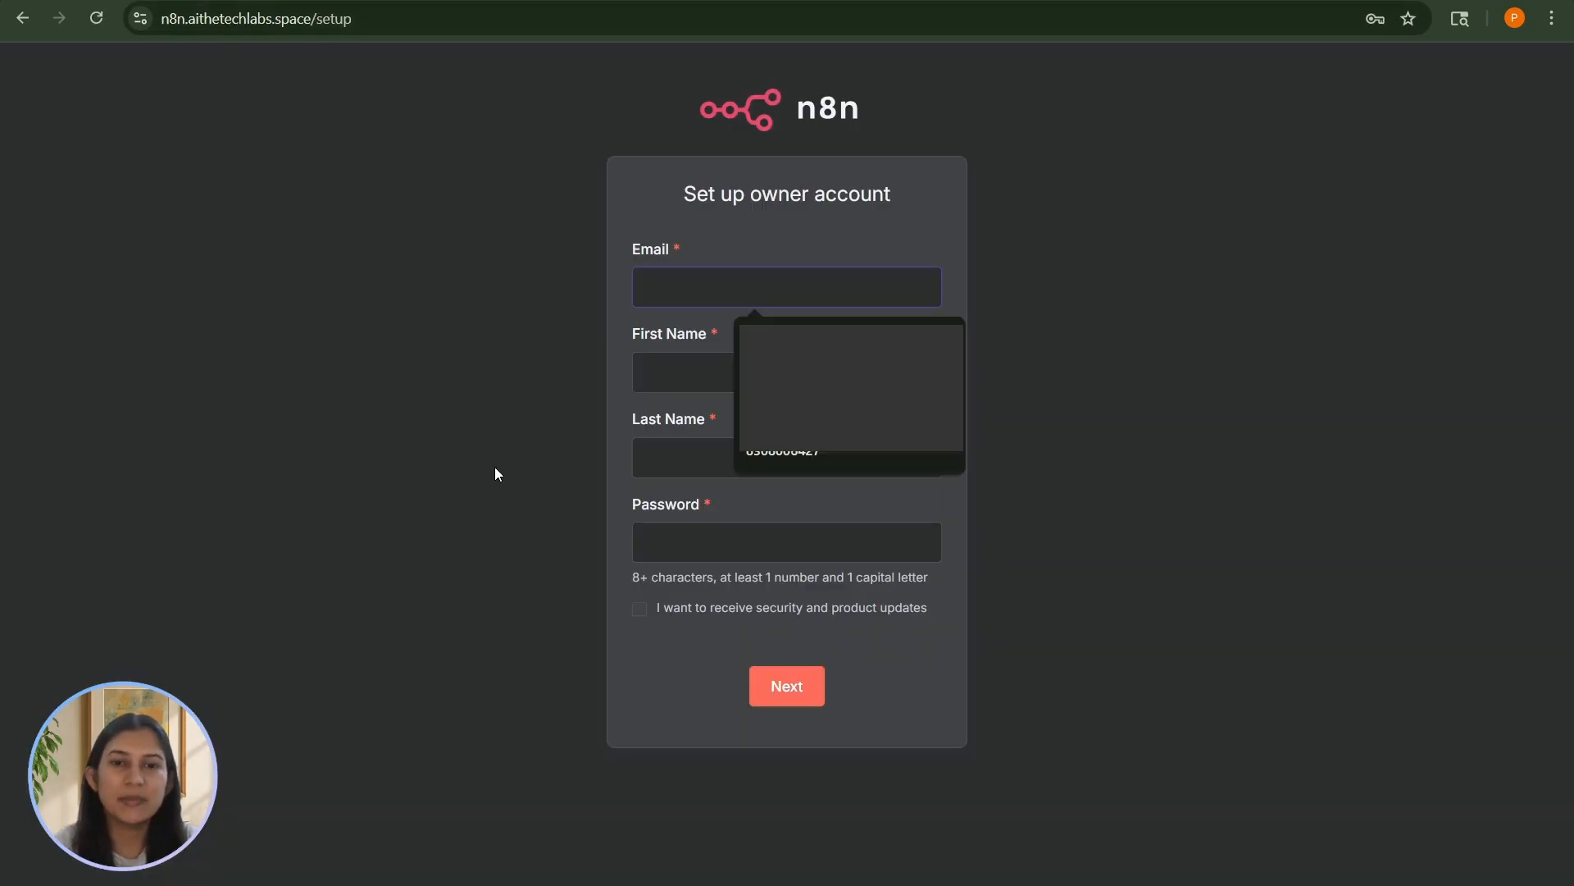
{"action": "left_click", "coordinate": [786, 685]}
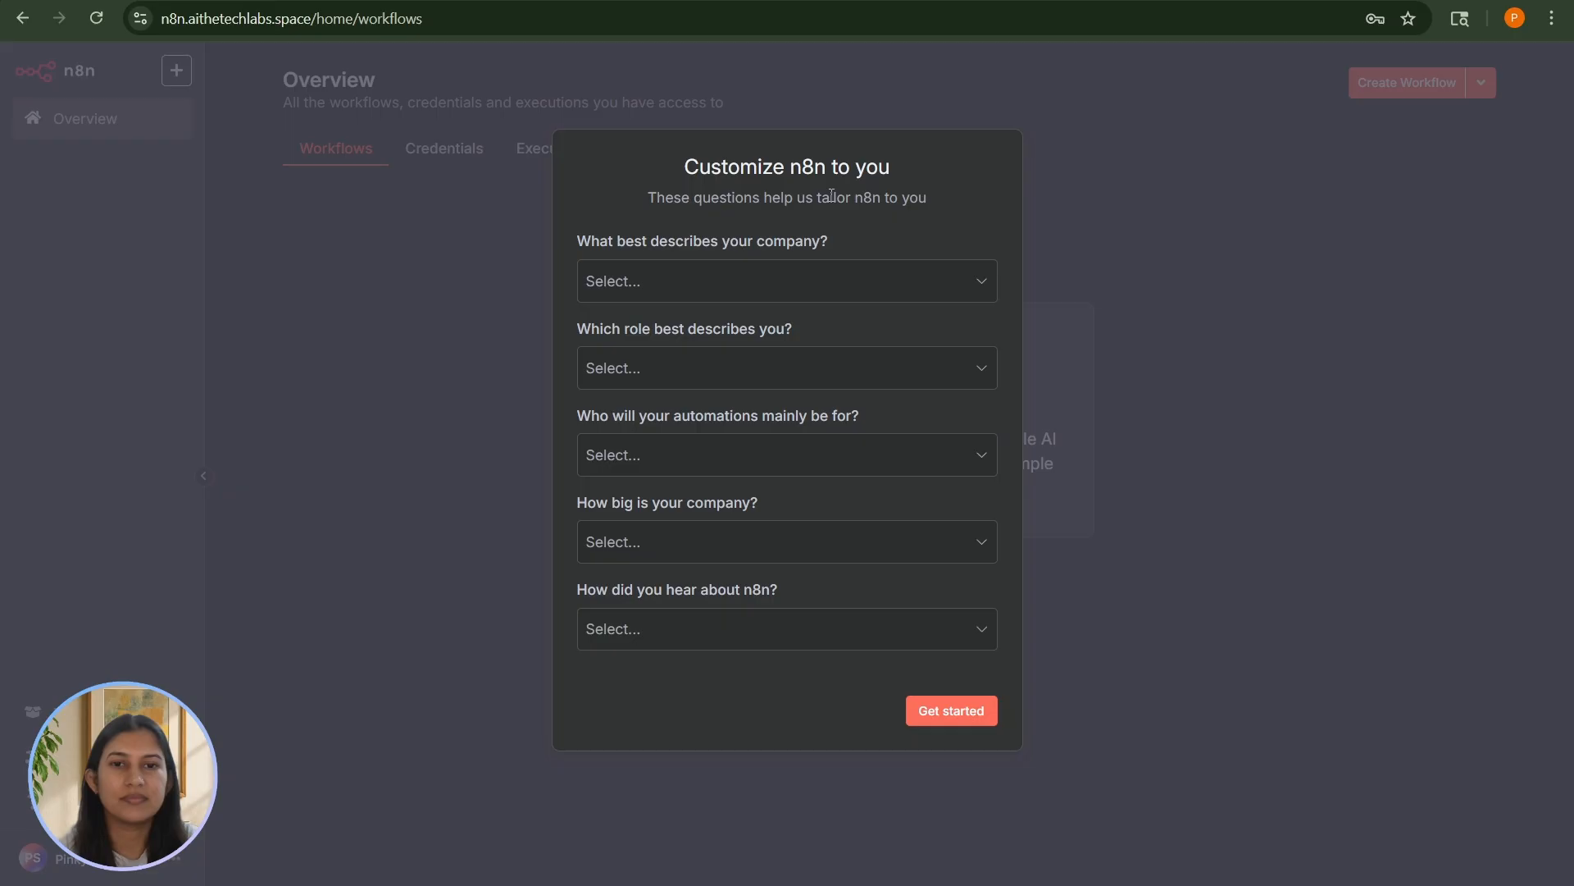
{"action": "mouse_move", "coordinate": [912, 705]}
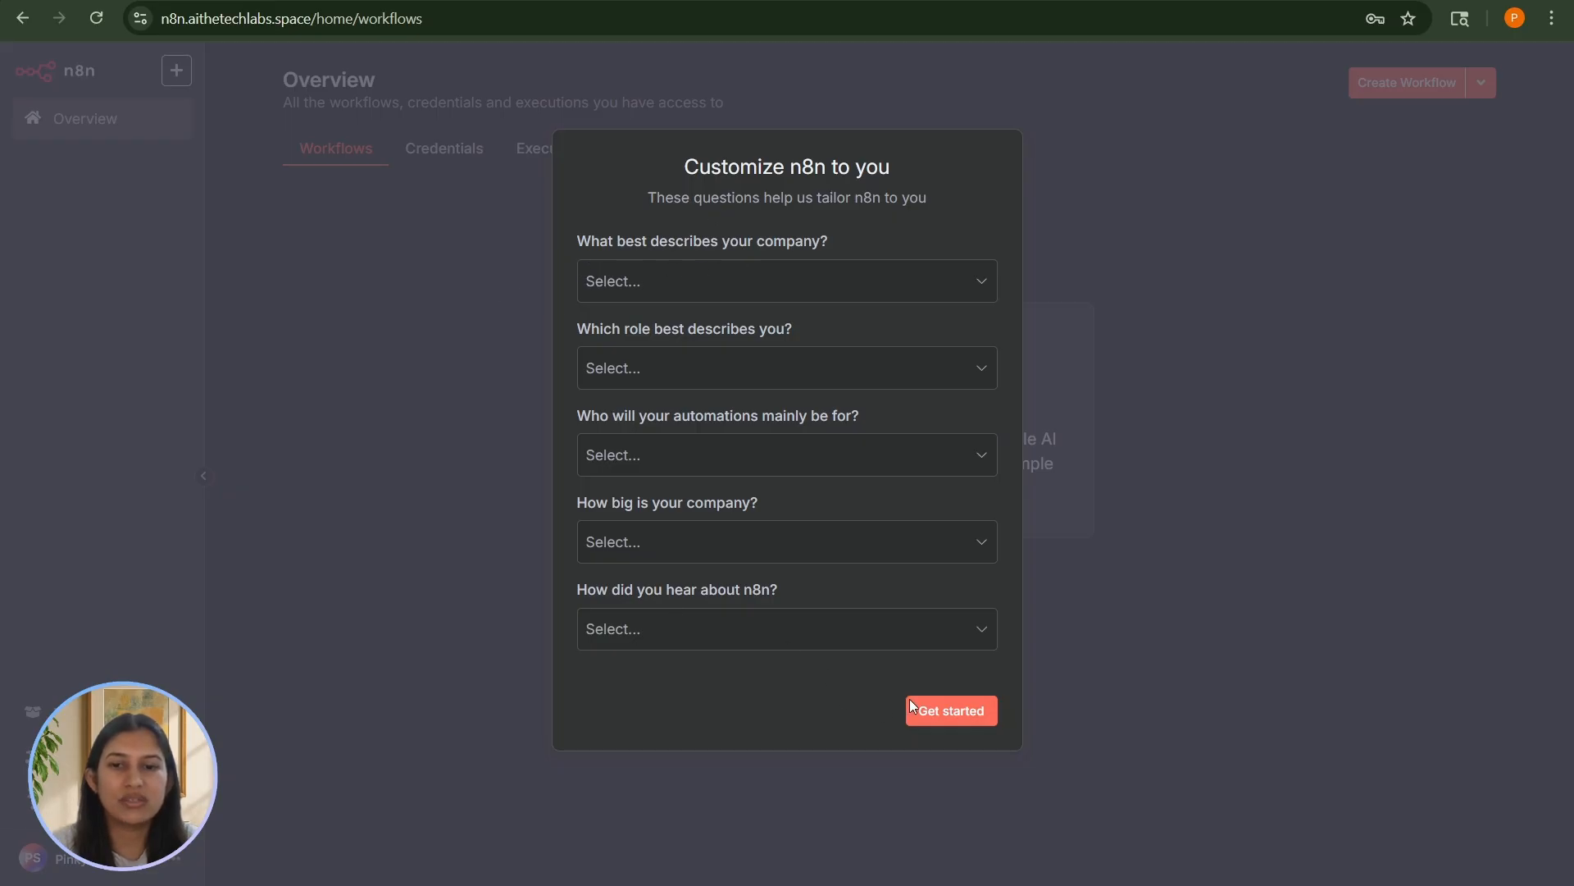
- Finish the personalization questions and dismiss the free license key offer
{"action": "left_click", "coordinate": [950, 711]}
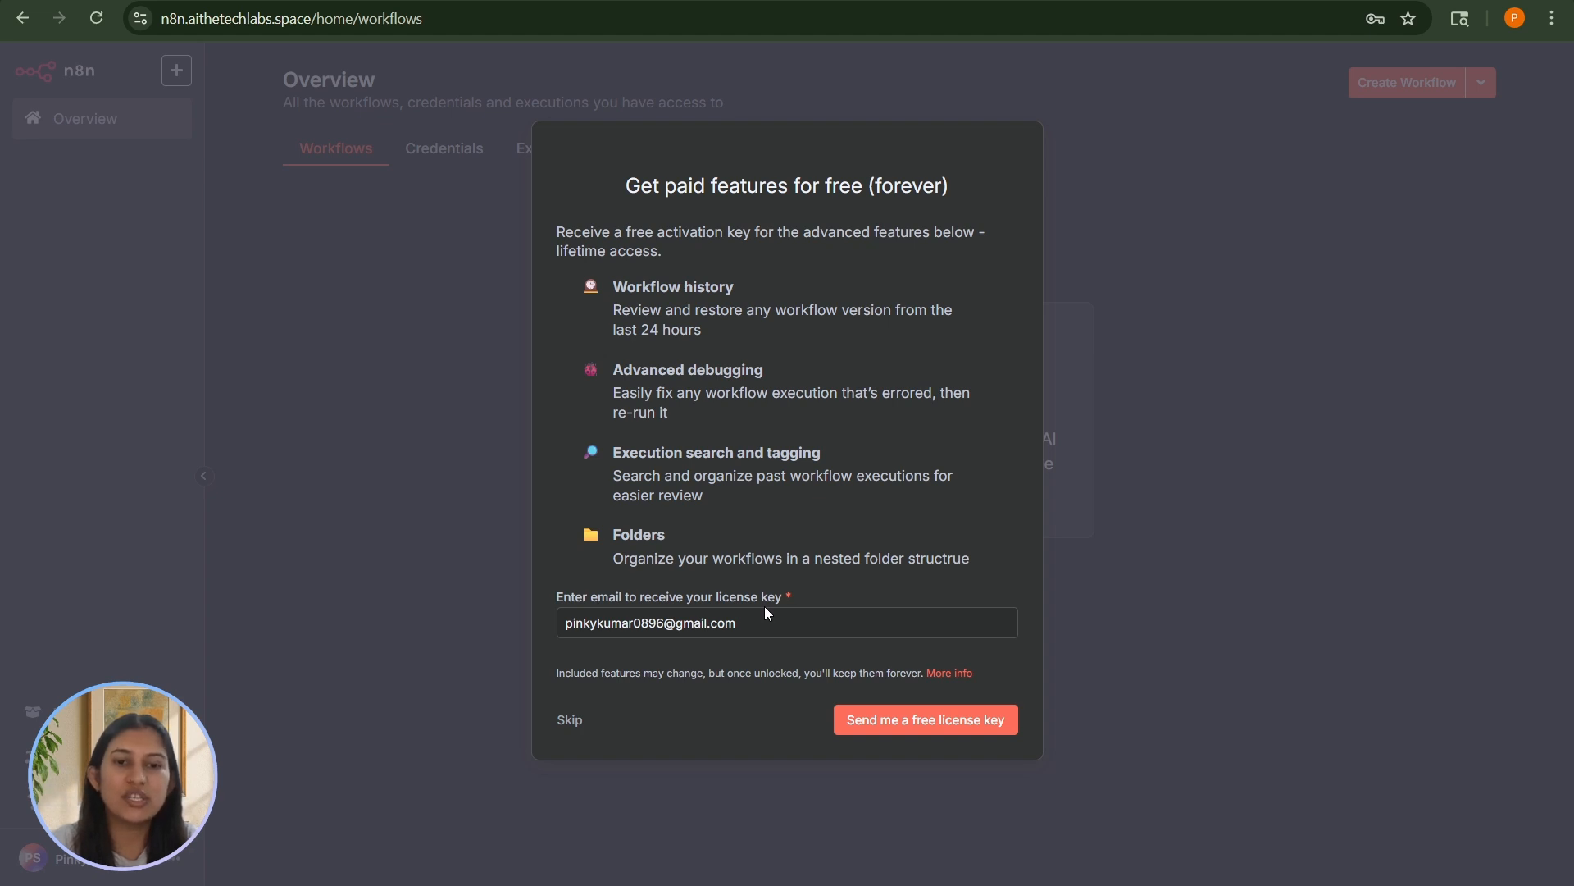
{"action": "left_click", "coordinate": [569, 720]}
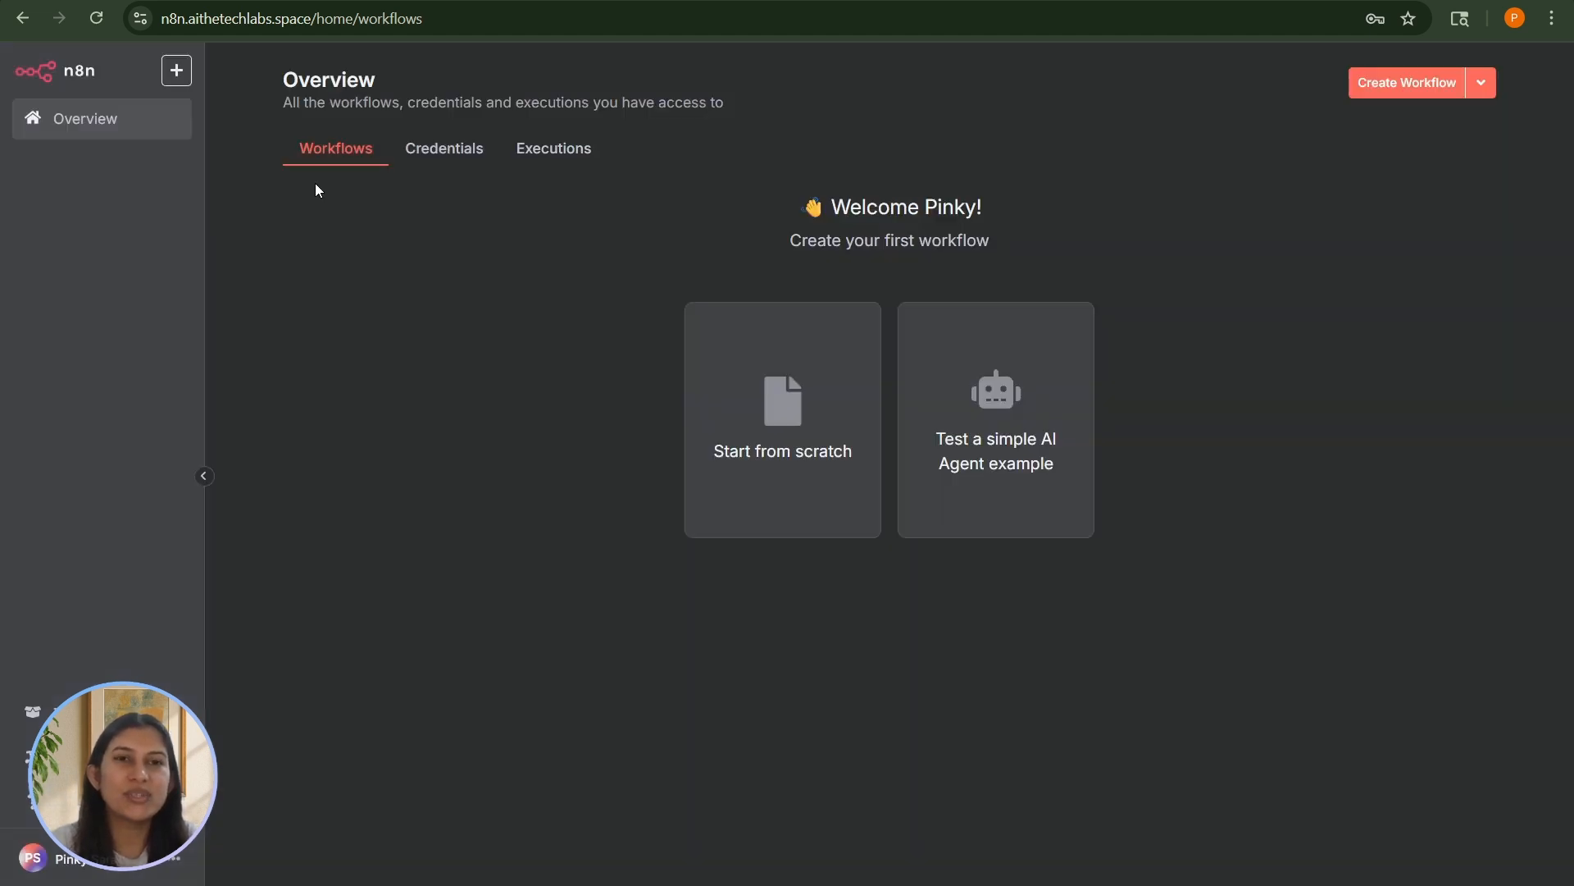
{"action": "mouse_move", "coordinate": [407, 250]}
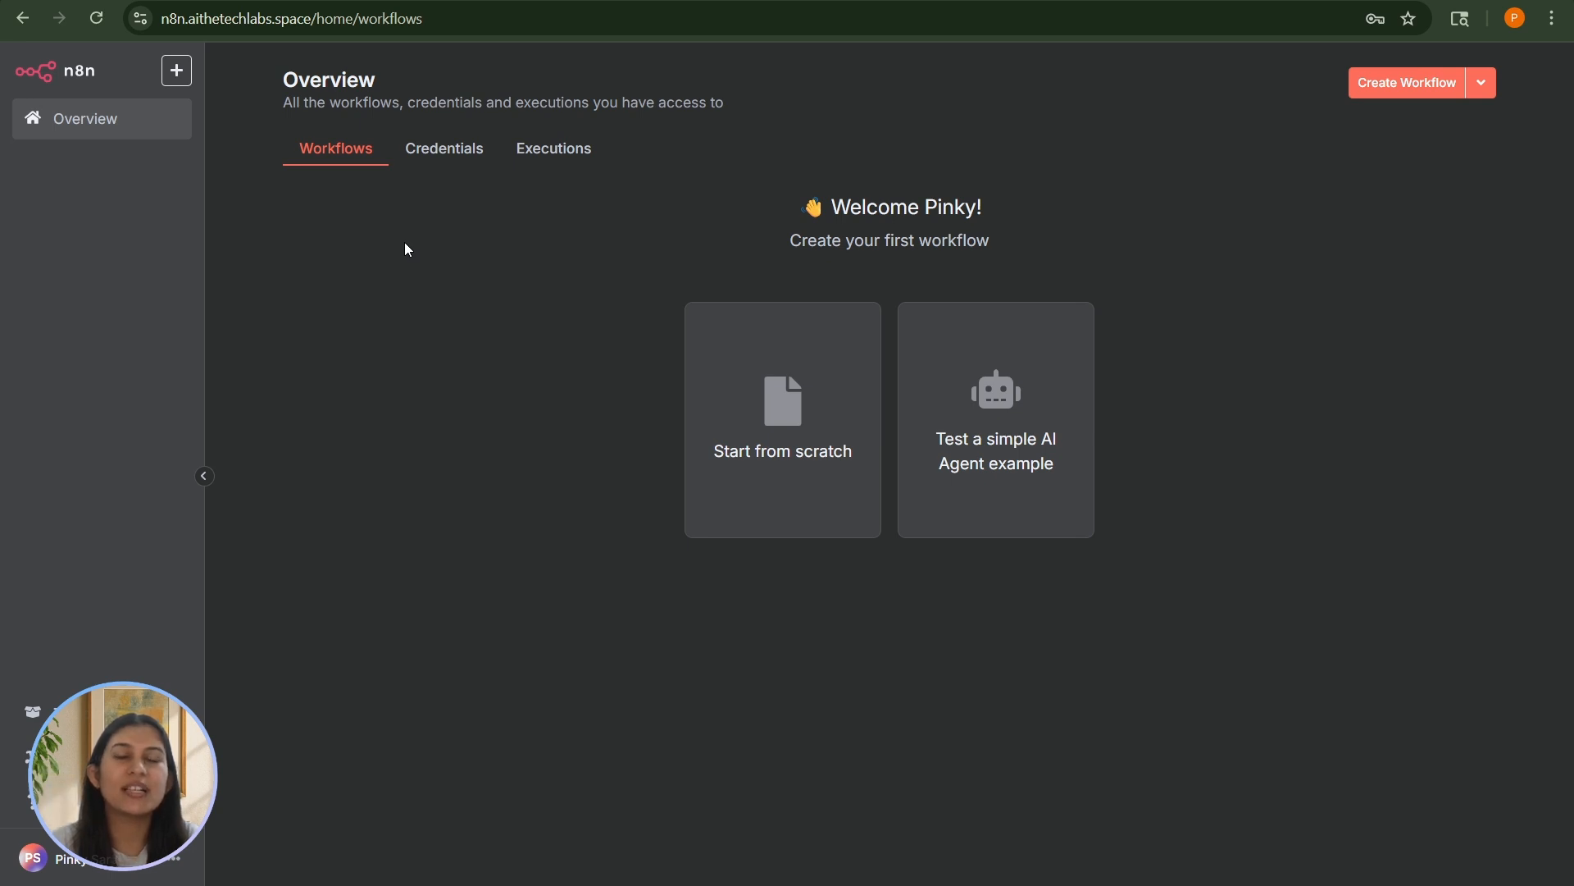
{"action": "mouse_move", "coordinate": [781, 453]}
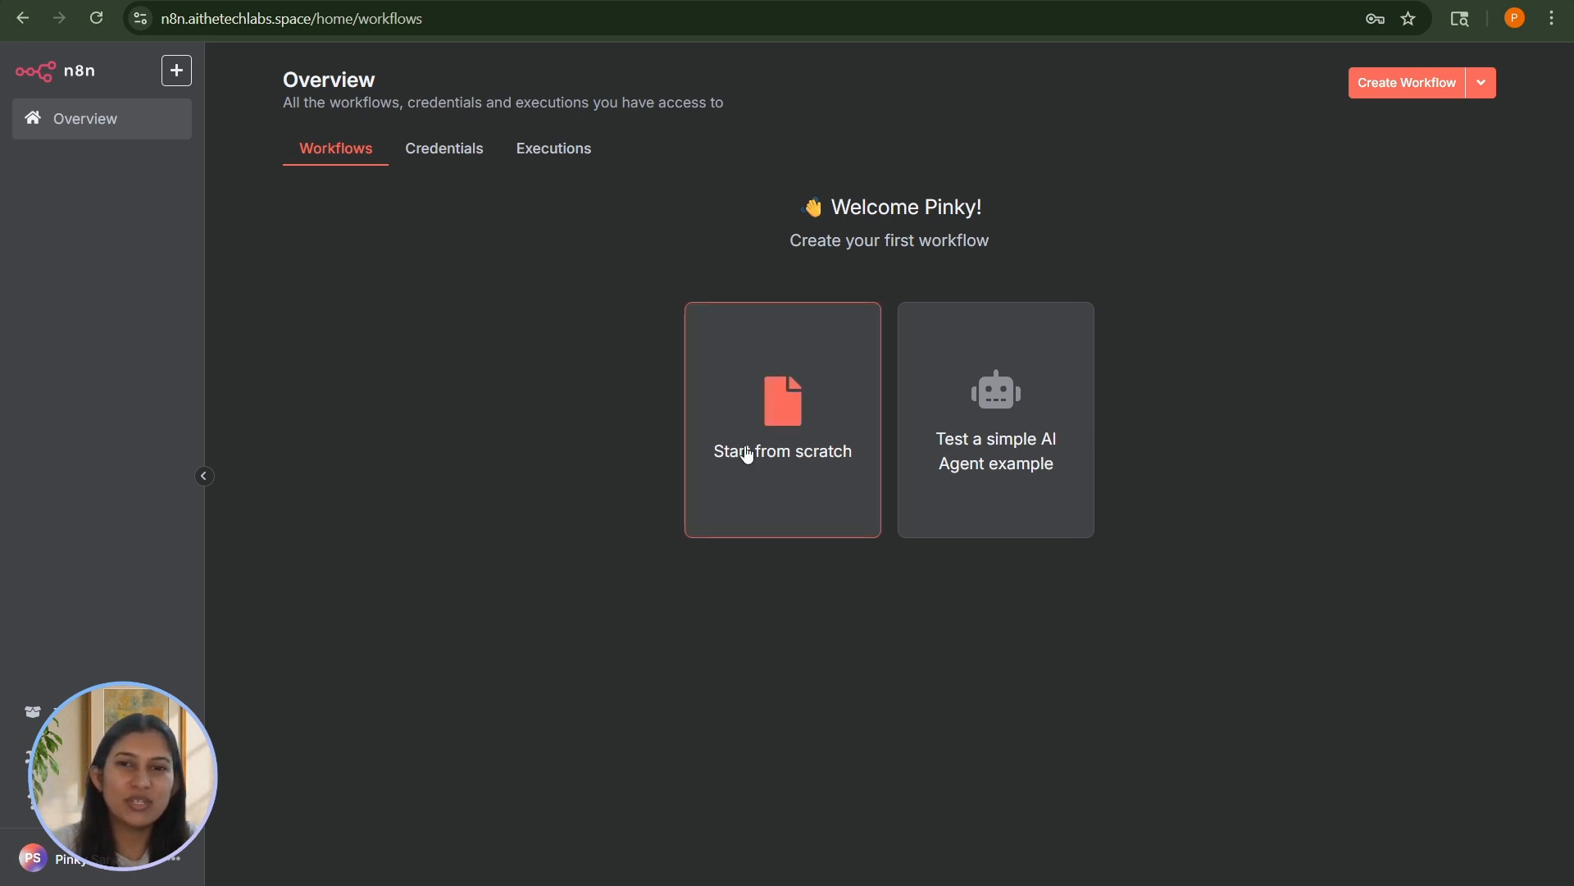
- Start a blank workflow from scratch for the test execution
{"action": "left_click", "coordinate": [782, 418]}
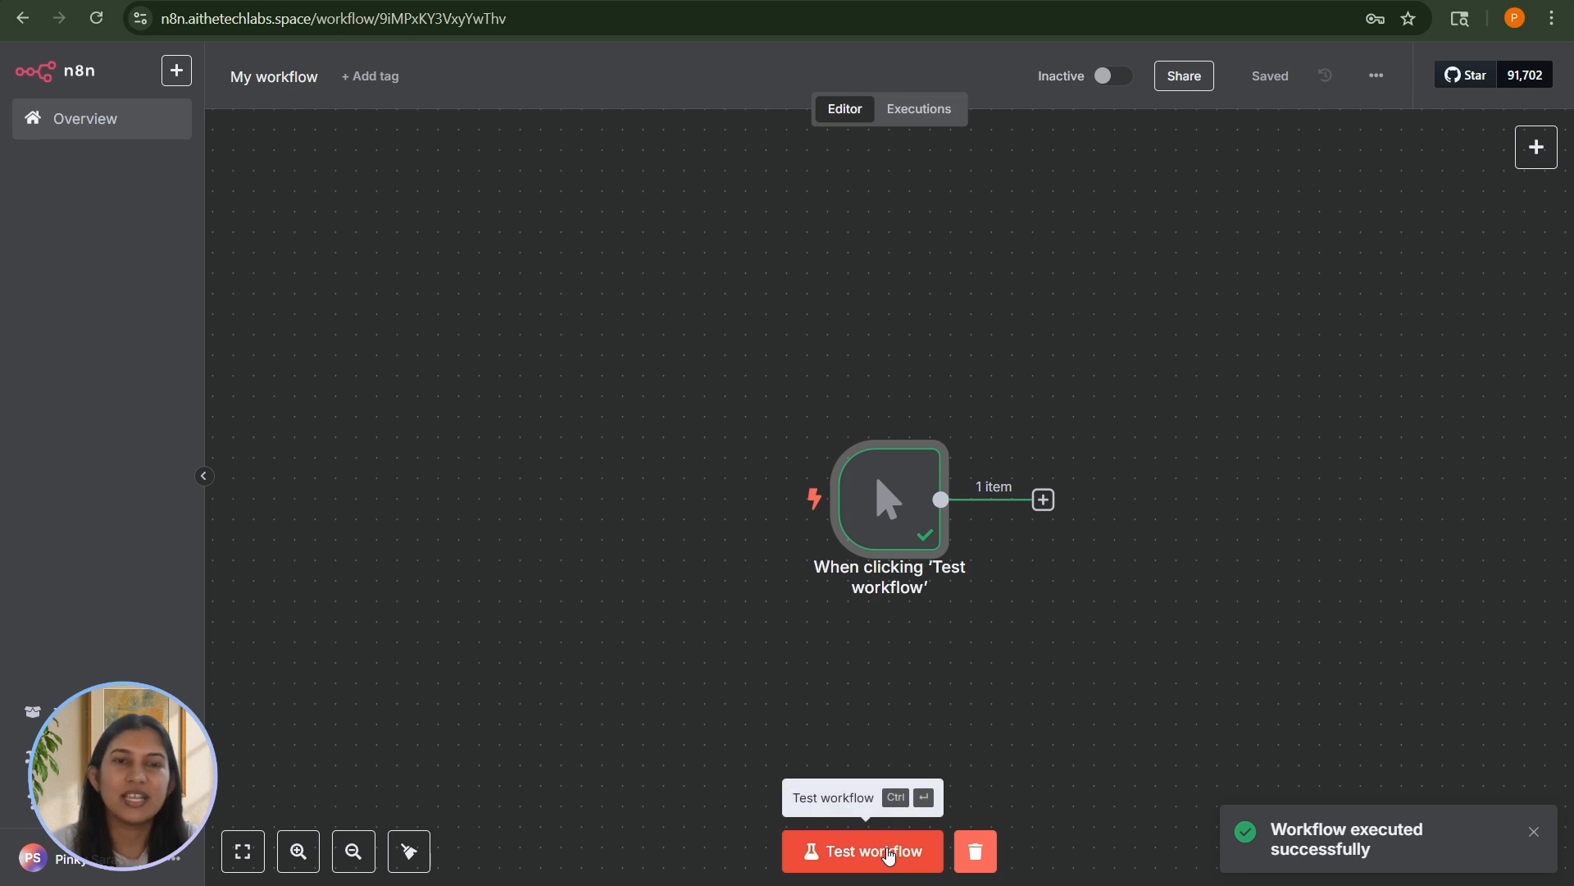
{"action": "mouse_move", "coordinate": [980, 784]}
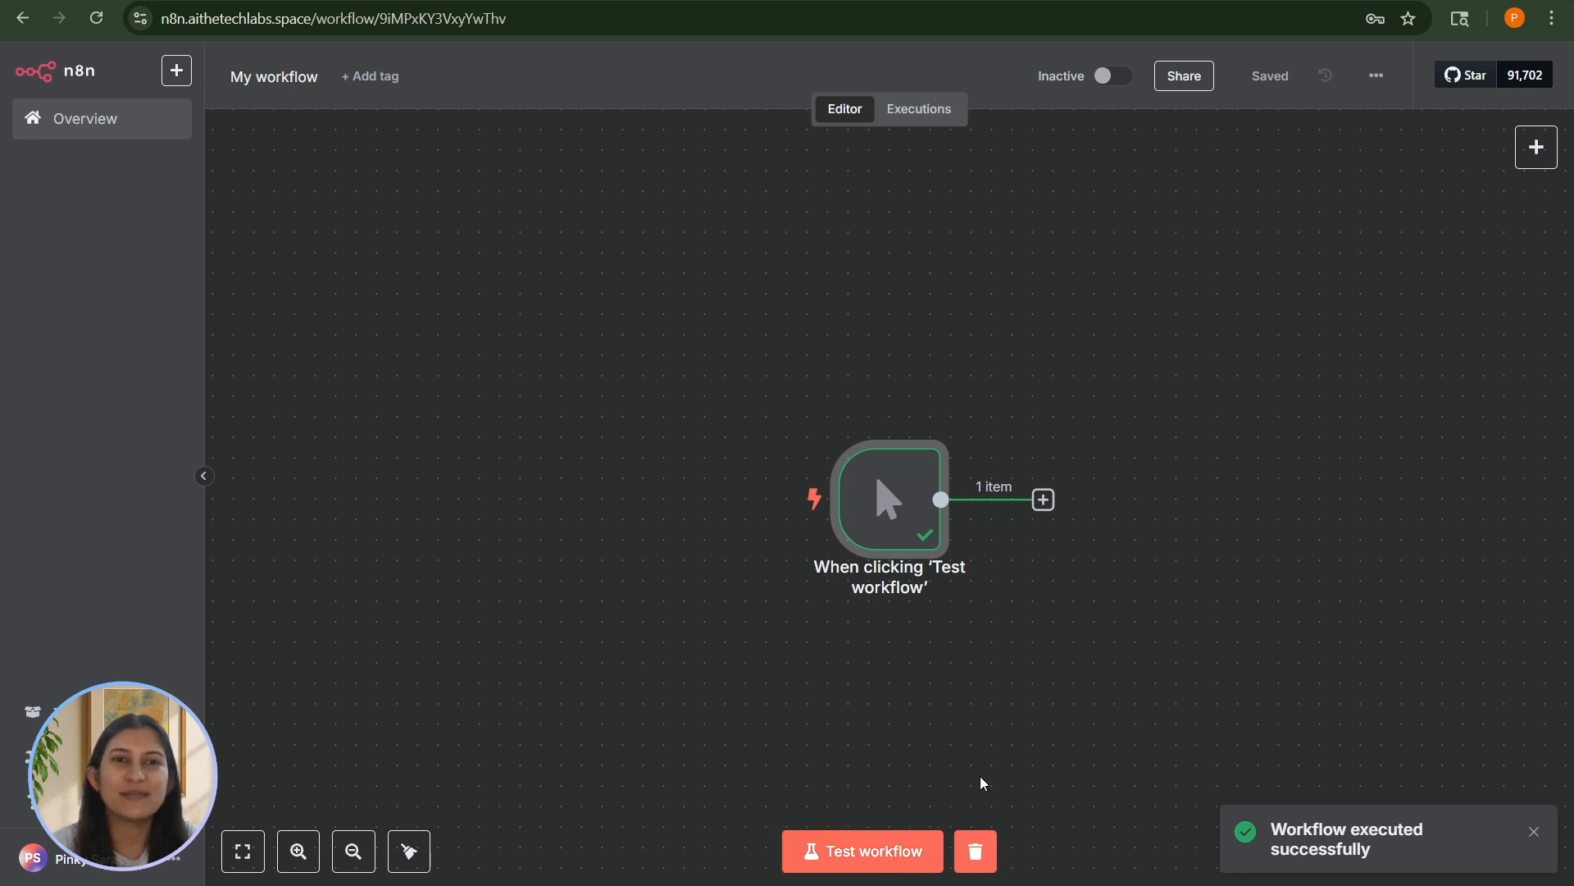
{"action": "mouse_move", "coordinate": [861, 851]}
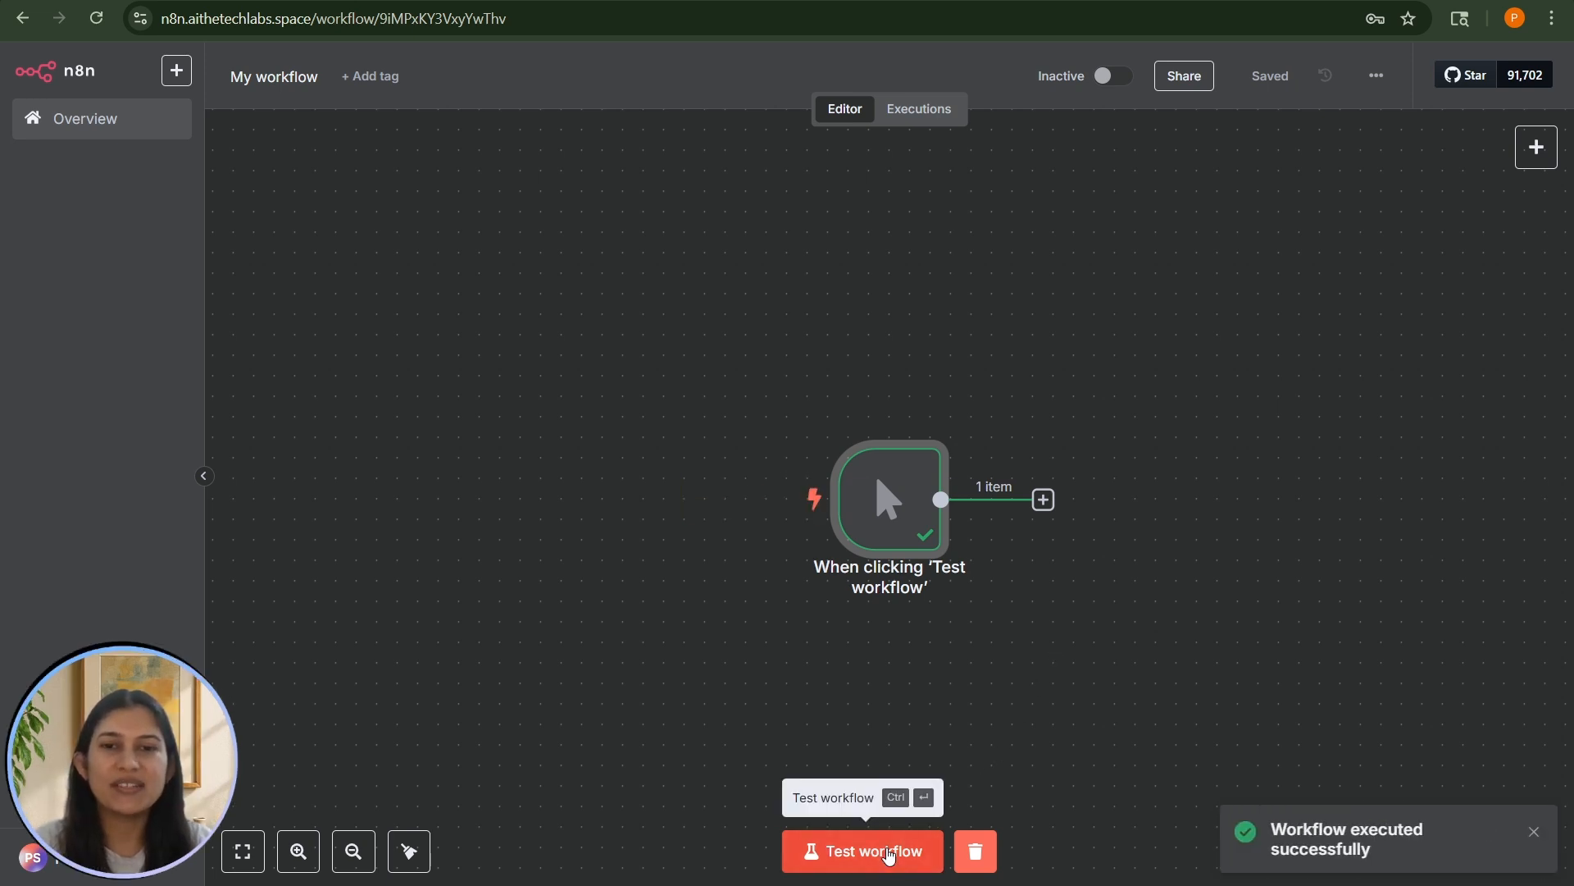
{"action": "mouse_move", "coordinate": [981, 782]}
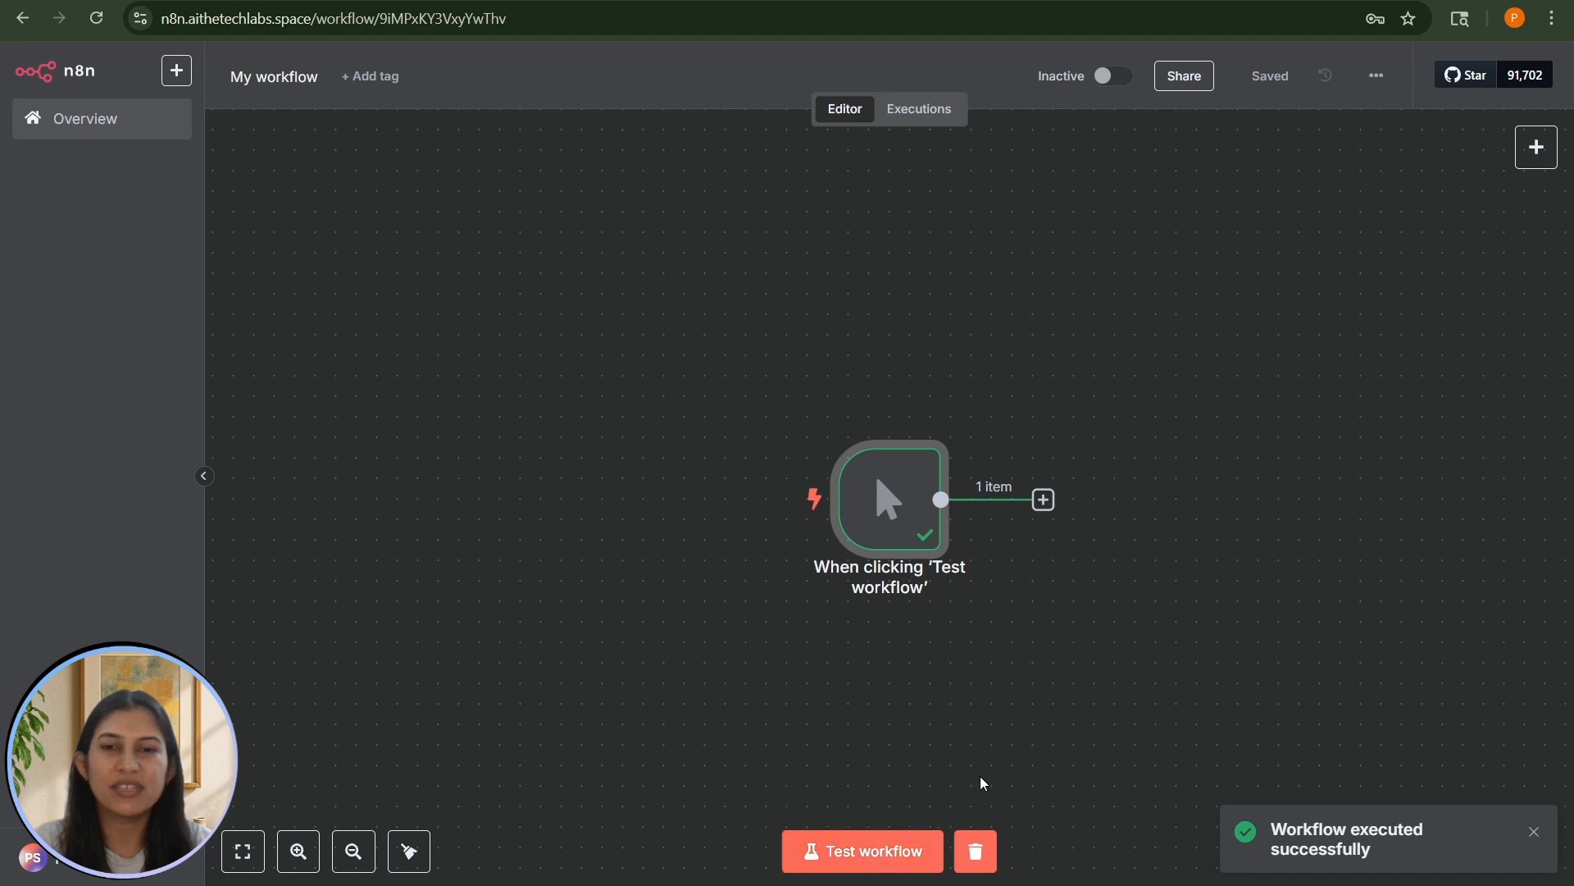